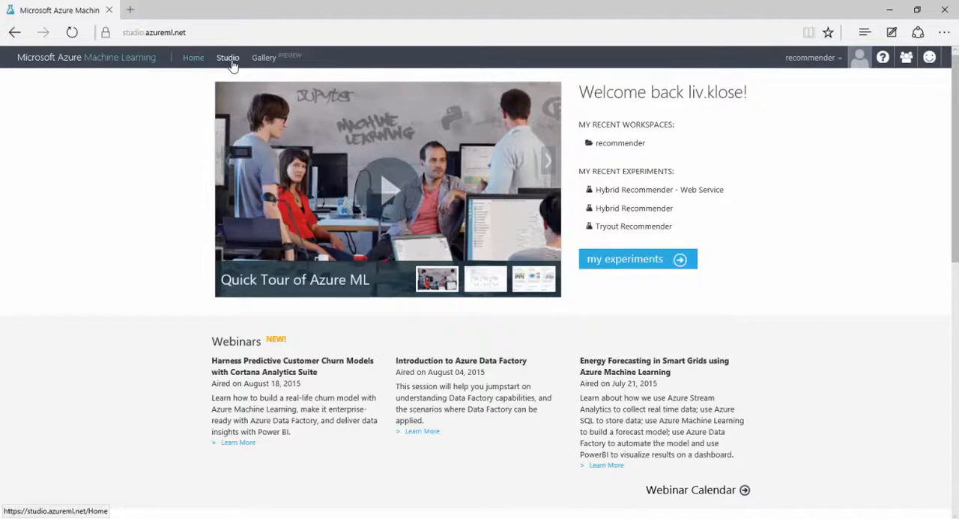
Open the Gallery, find Machine Learning APIs and open the Recommendations API card.
click(264, 58)
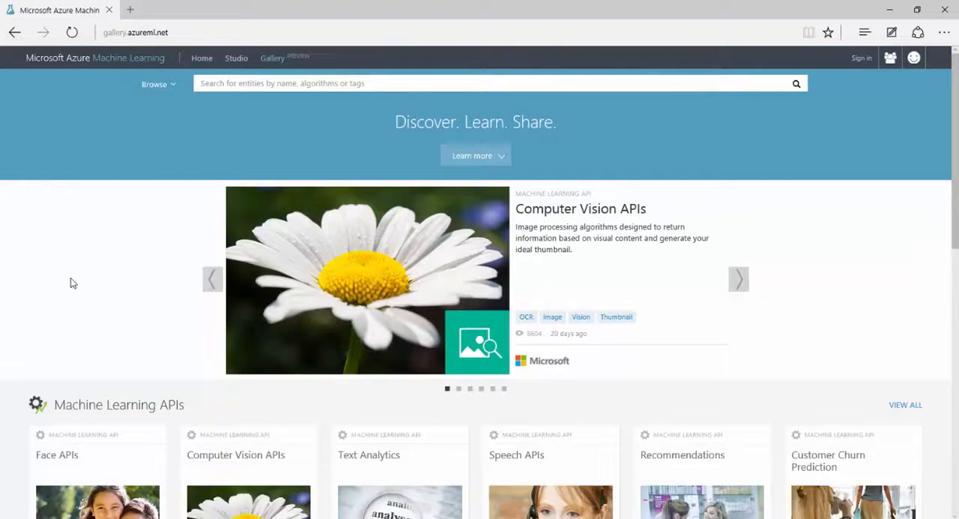
scroll(down, 3)
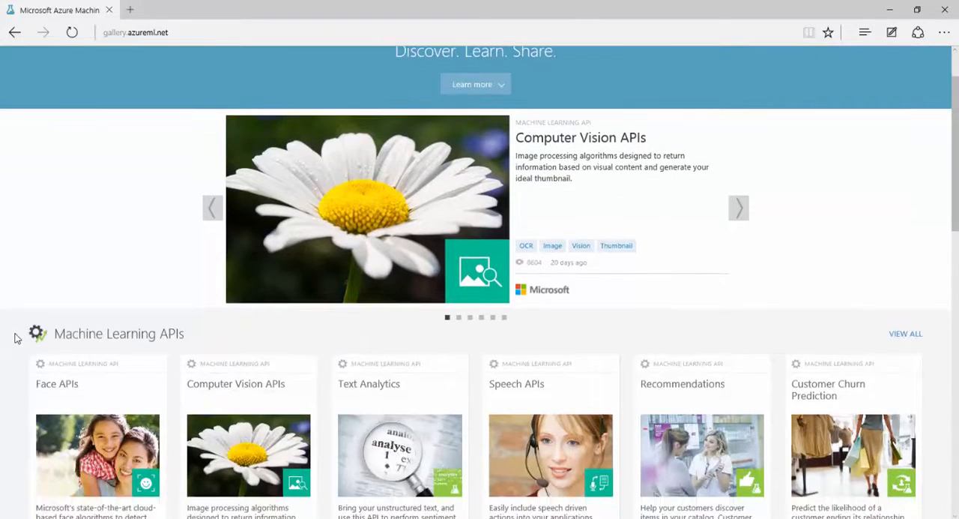
scroll(down, 3)
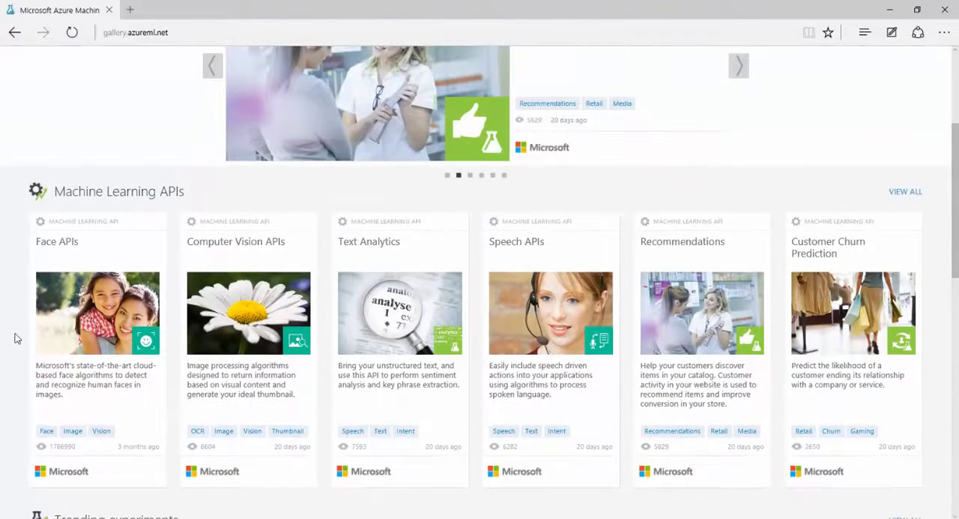
scroll(down, 3)
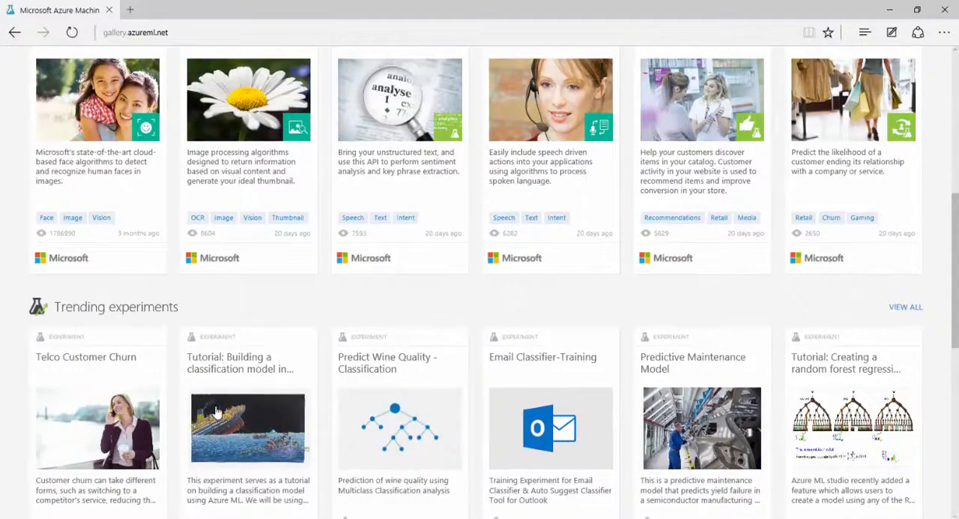
scroll(up, 3)
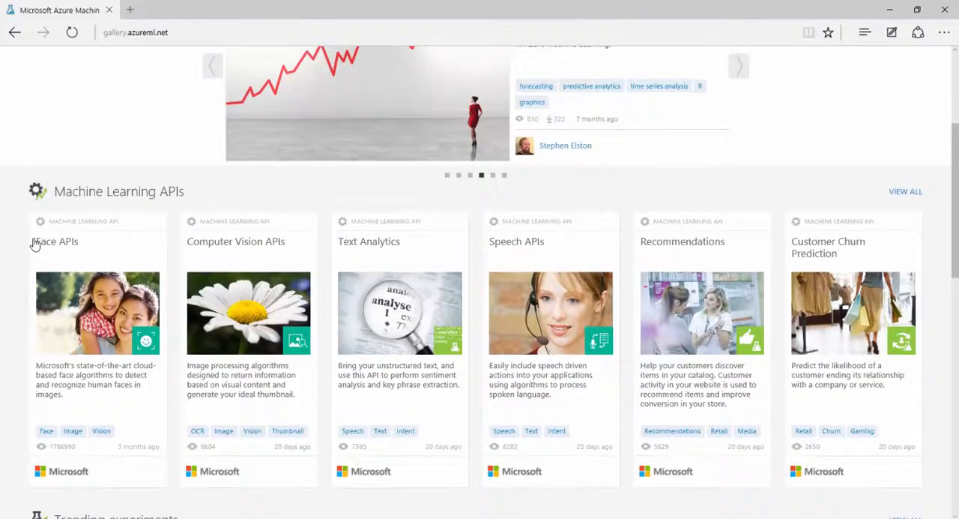
mouse_move(26, 222)
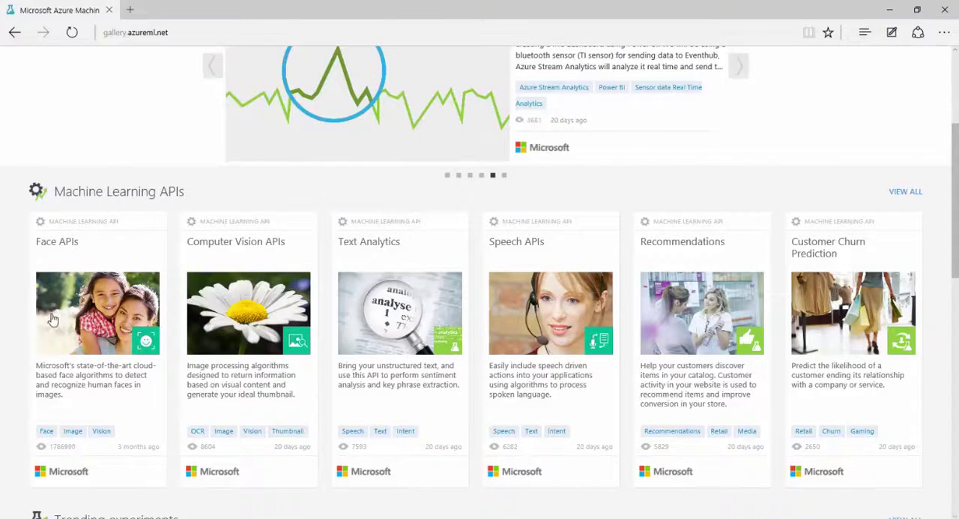
mouse_move(22, 333)
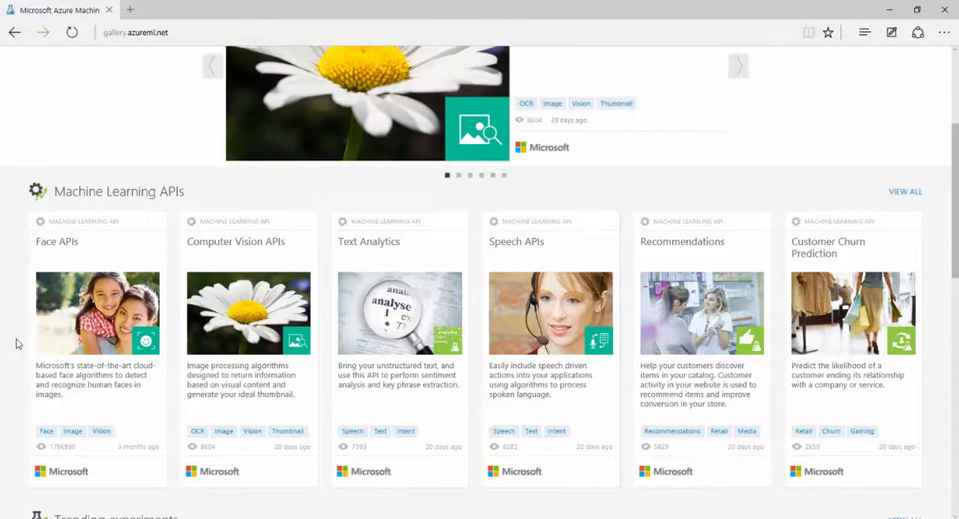
mouse_move(75, 346)
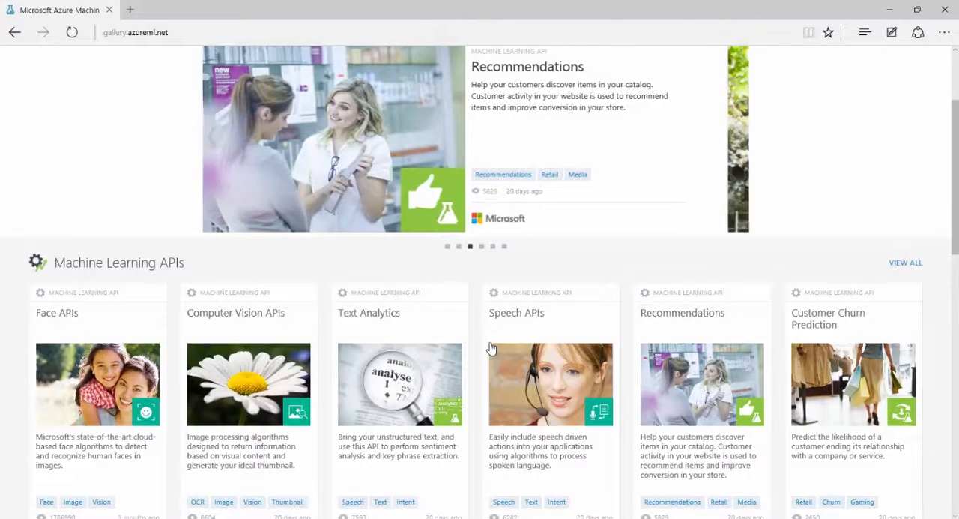
click(739, 136)
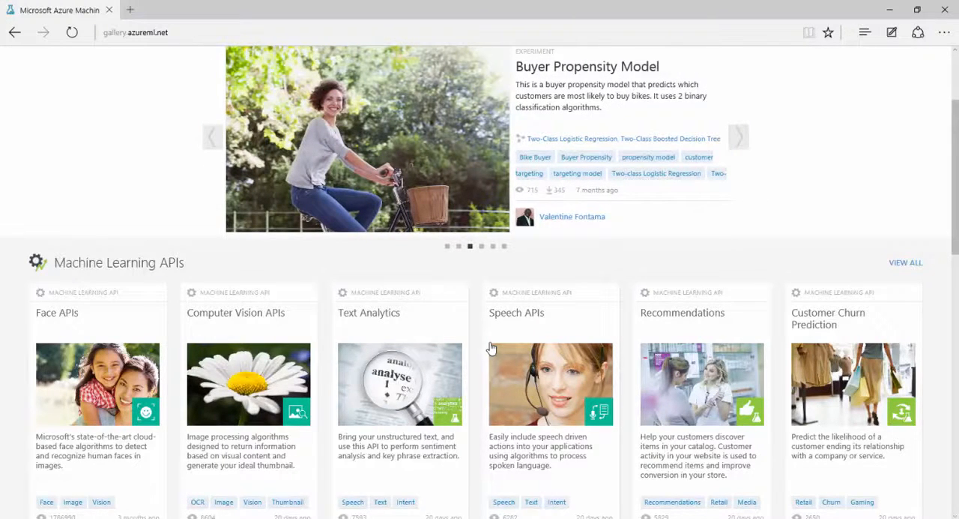
click(738, 137)
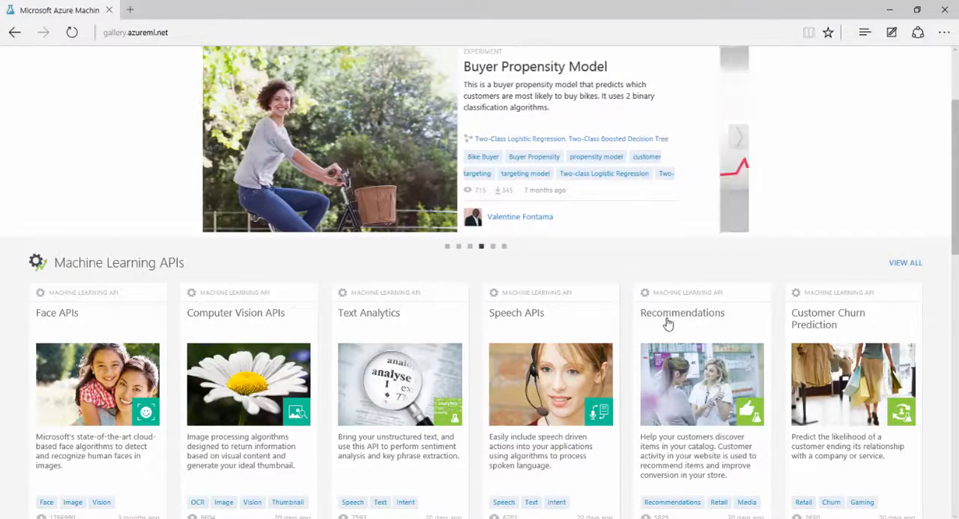
click(683, 312)
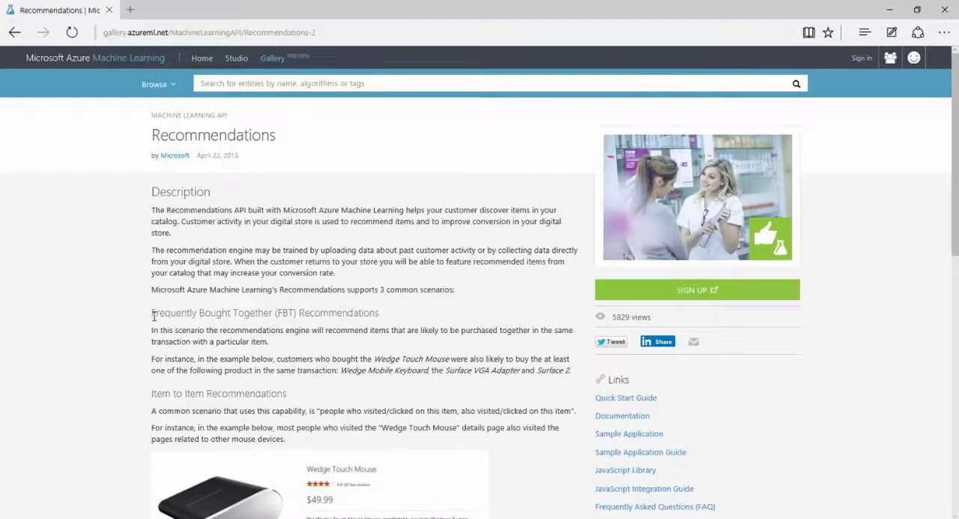
mouse_move(384, 320)
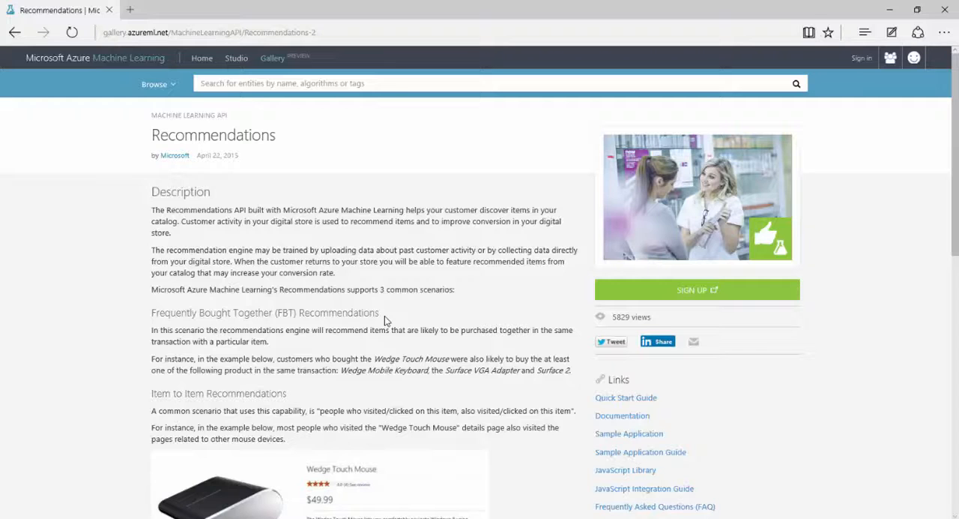
Scroll through the Recommendations API description of recommendation scenarios.
scroll(down, 3)
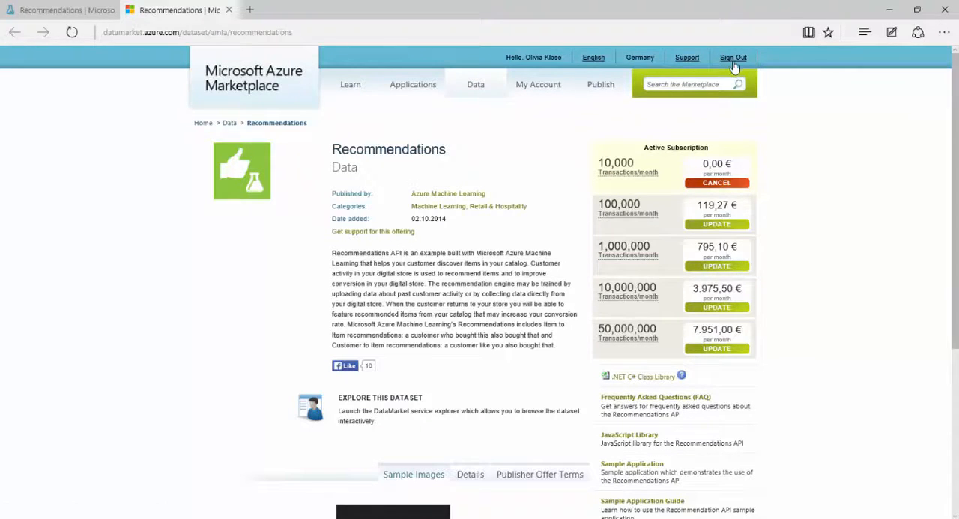
mouse_move(717, 185)
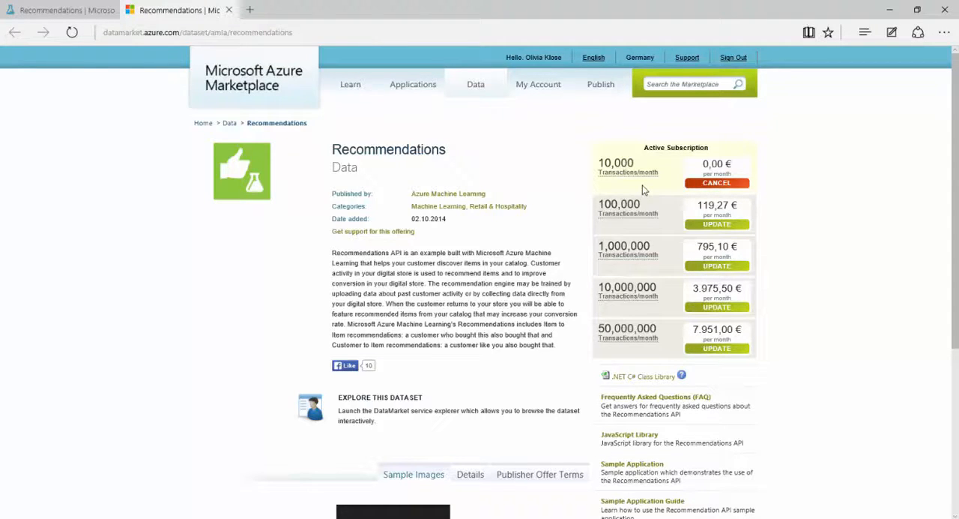
mouse_move(613, 186)
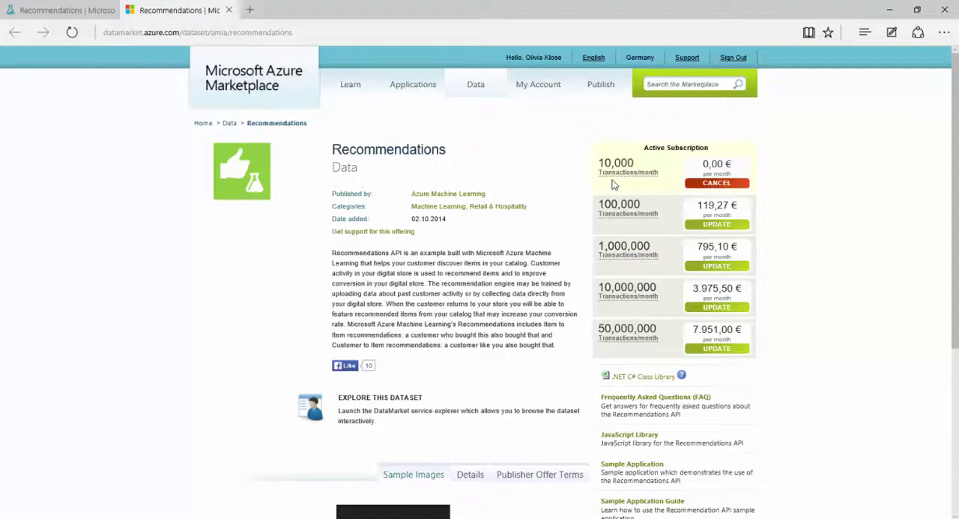
mouse_move(672, 185)
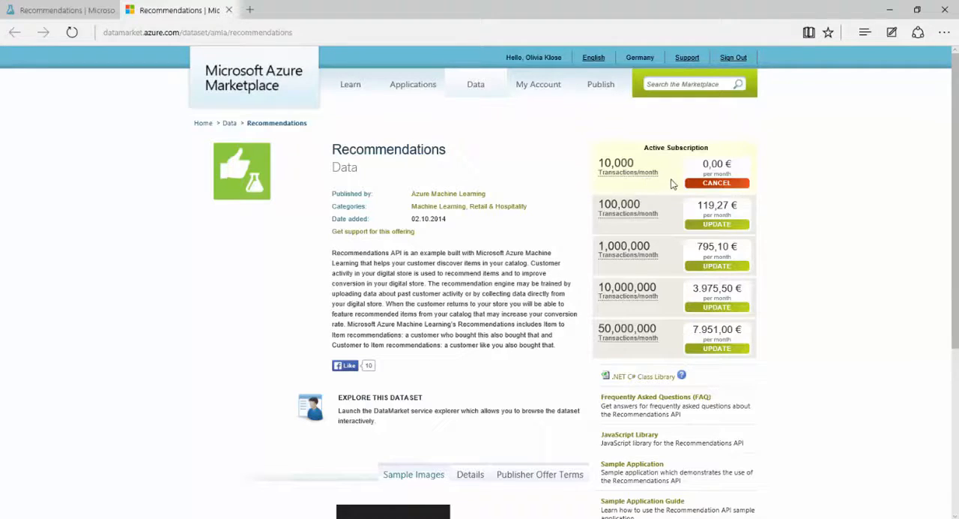
mouse_move(669, 214)
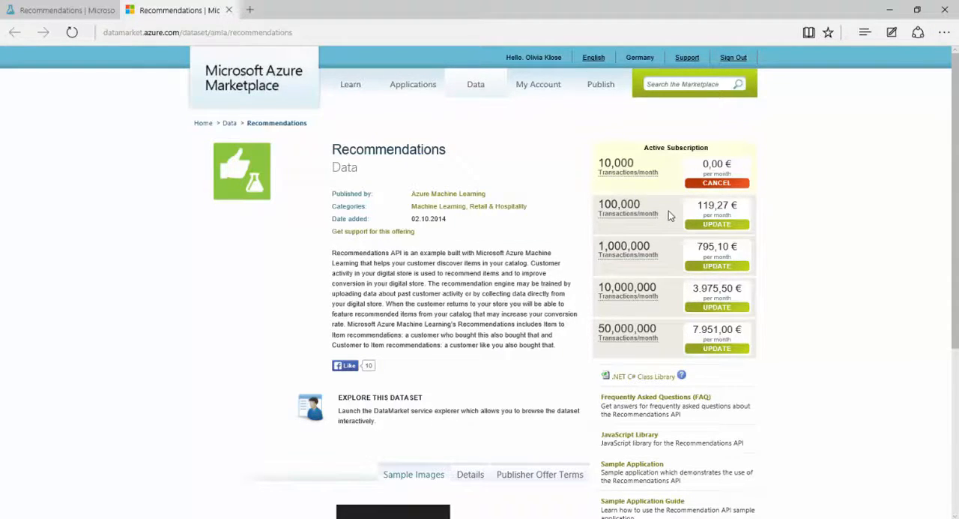
mouse_move(741, 220)
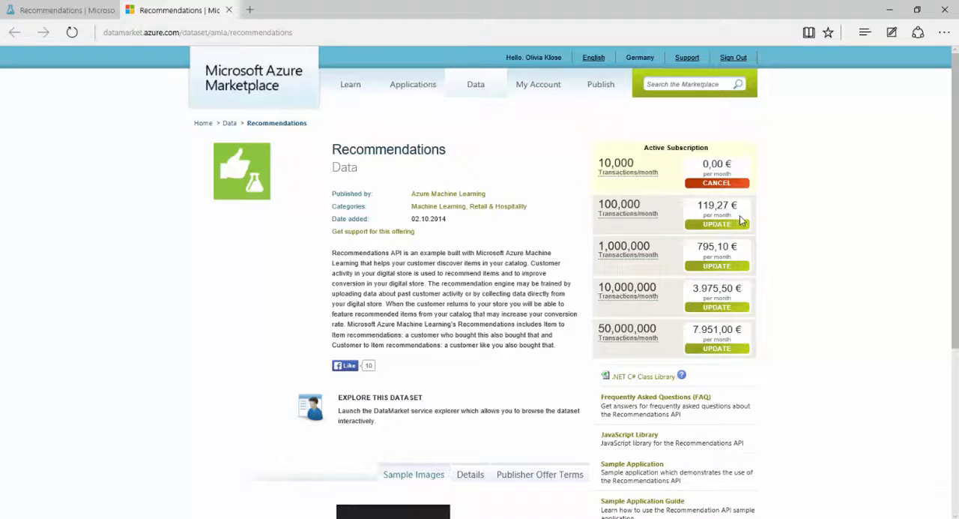
Review the free 10,000-transaction subscription panel and the guide and documentation links.
scroll(down, 3)
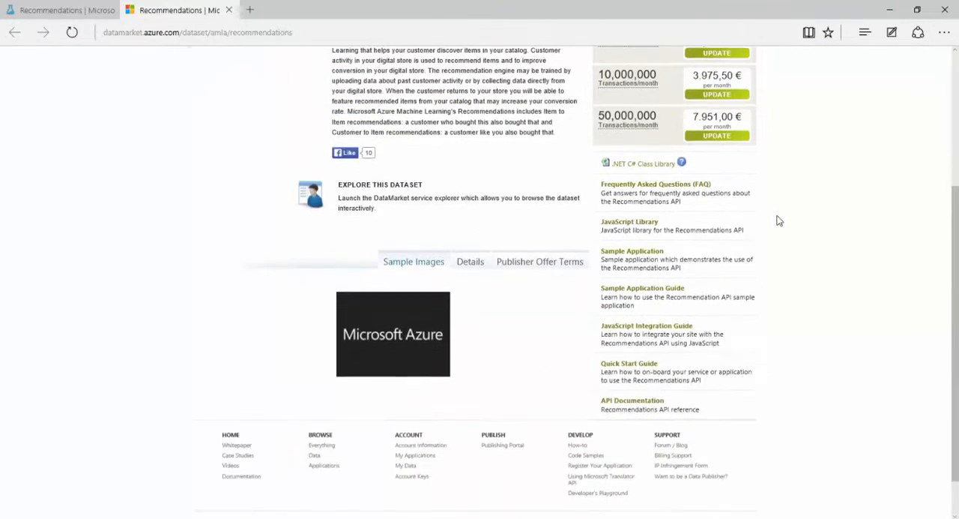
scroll(up, 3)
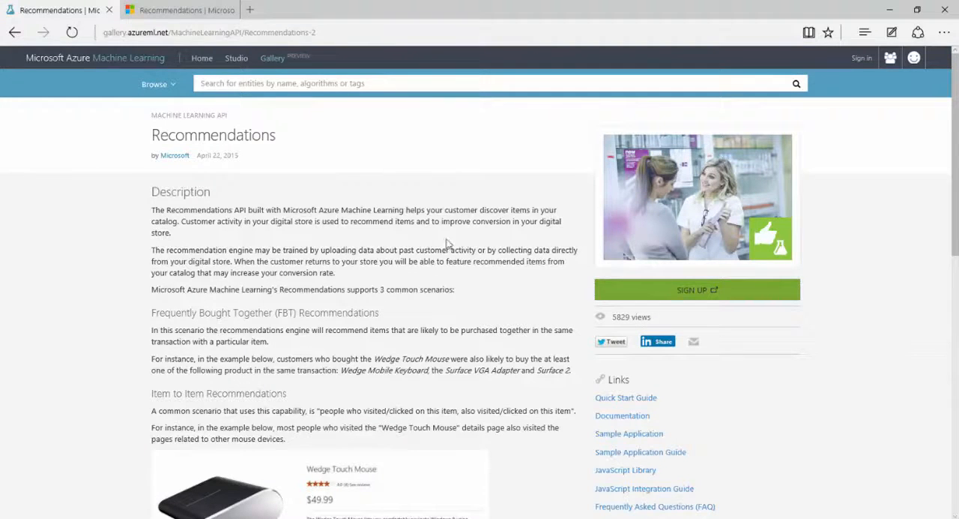
Scroll to the Links list and get the Sample Application.
scroll(down, 3)
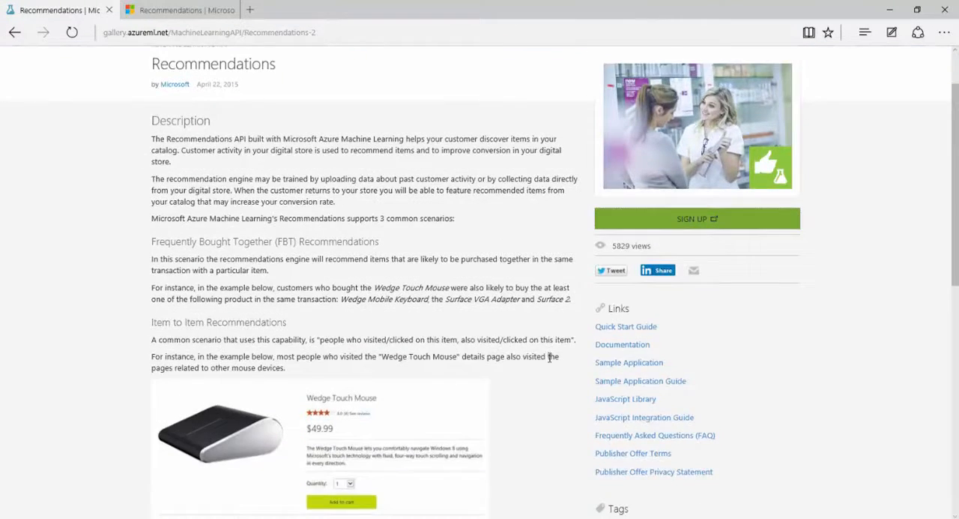
scroll(down, 3)
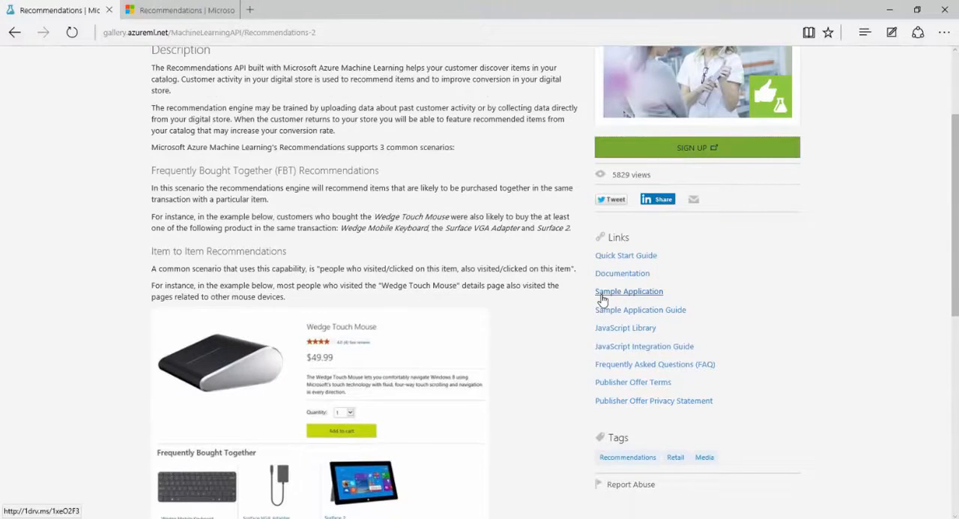
click(628, 291)
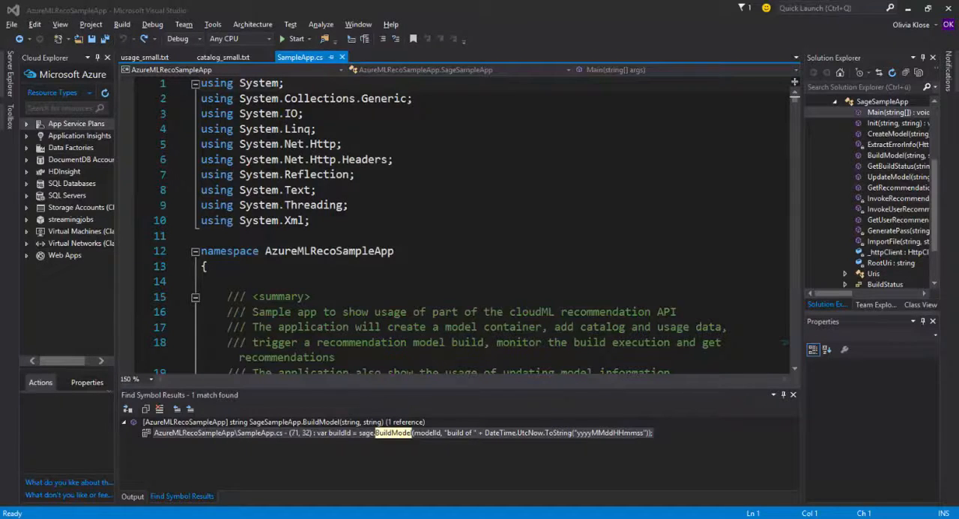
mouse_move(180, 64)
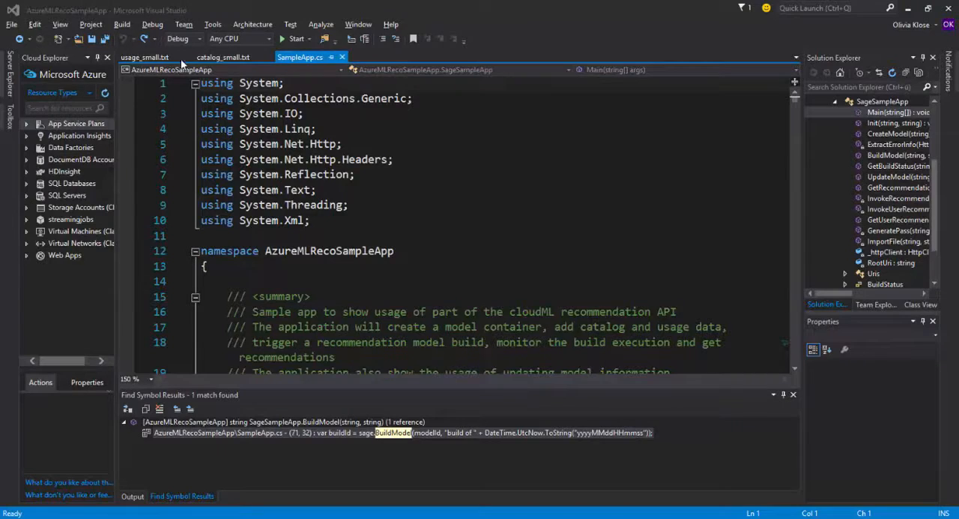
Switch to the usage_small.txt document tab.
click(144, 57)
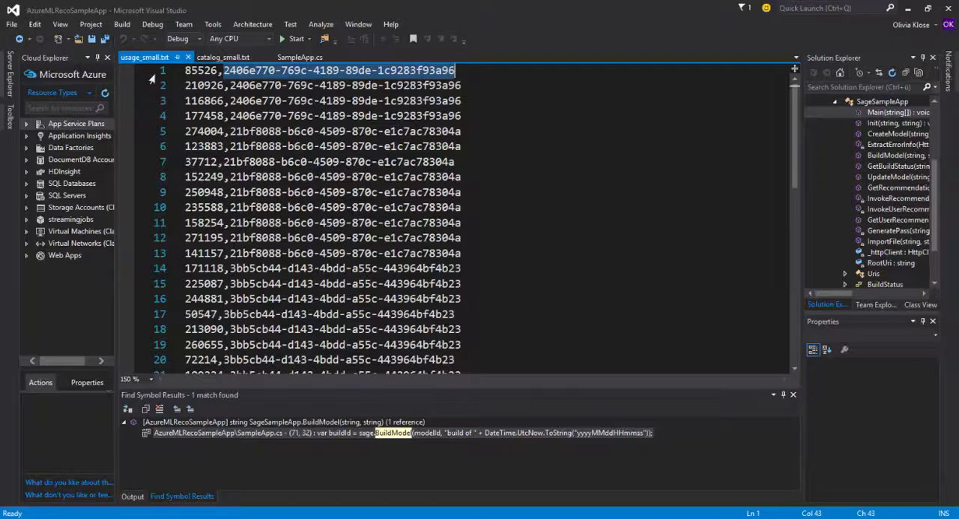
click(223, 57)
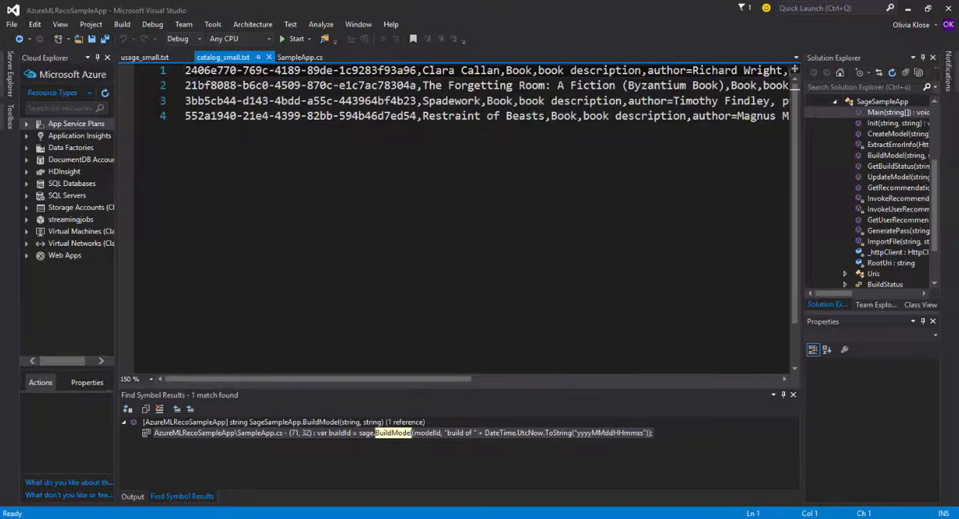
mouse_move(180, 166)
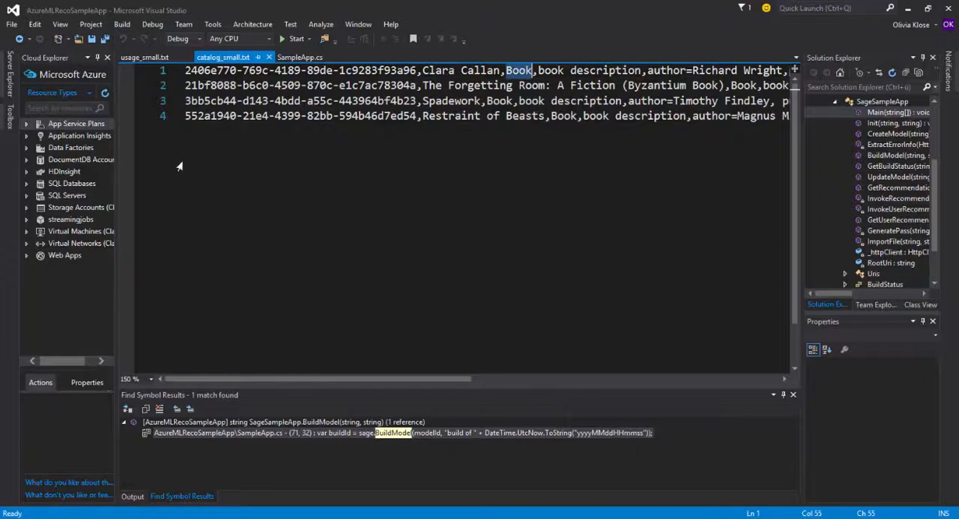
double_click(460, 70)
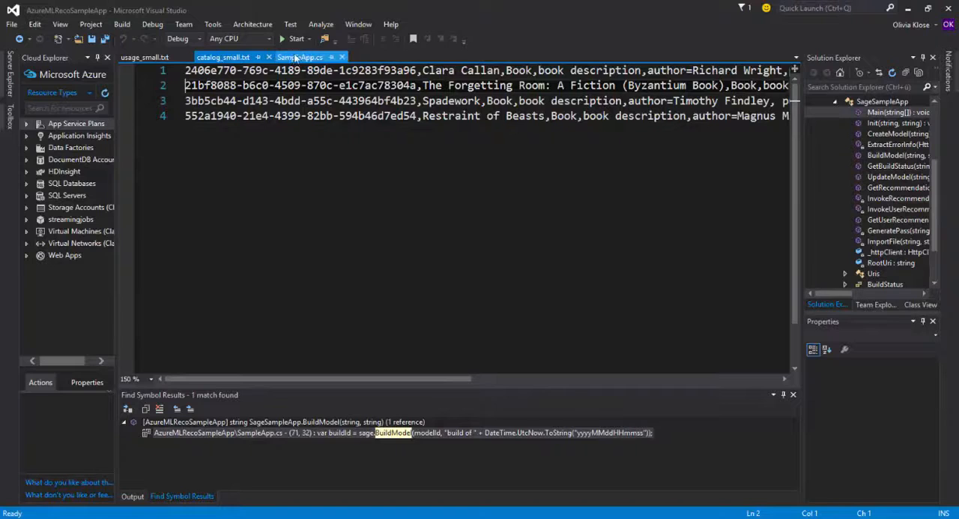
Show SampleApp.cs and scroll down to its Main method.
click(299, 57)
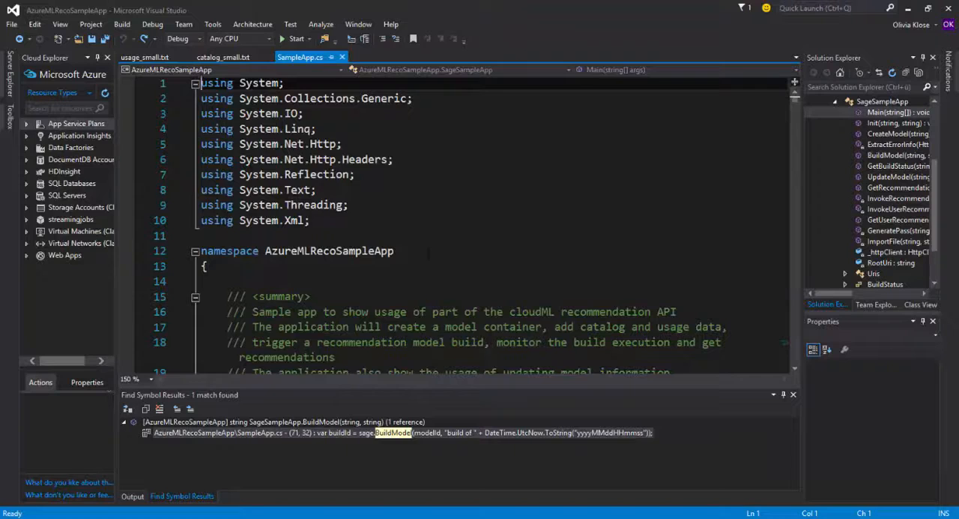
scroll(down, 3)
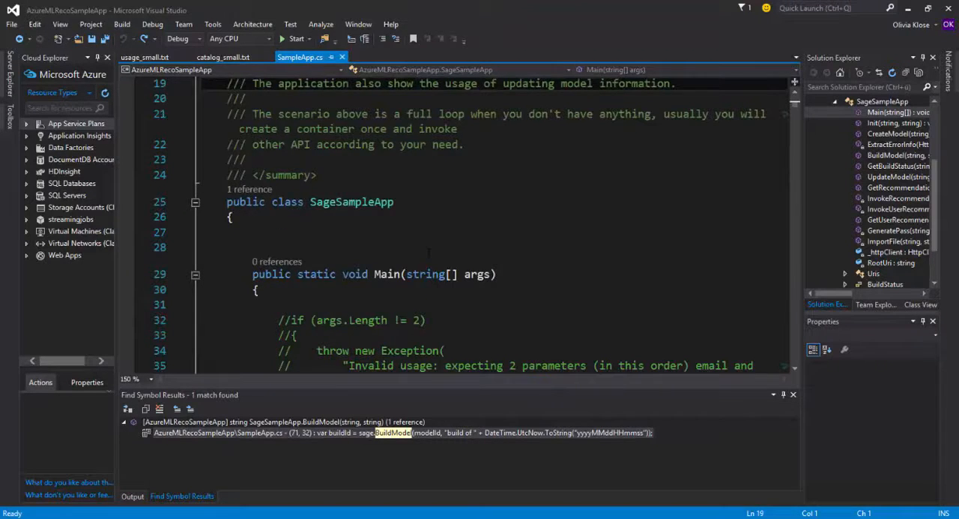
scroll(down, 3)
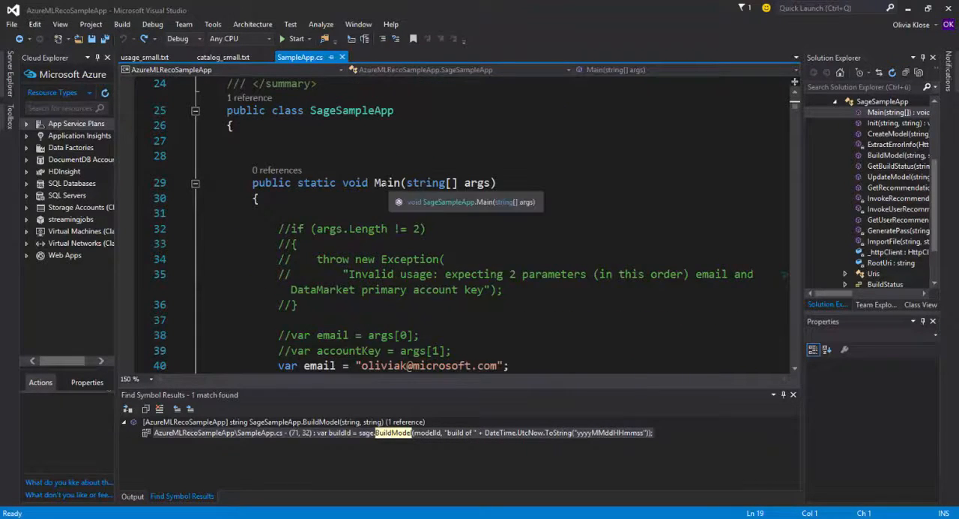
scroll(down, 3)
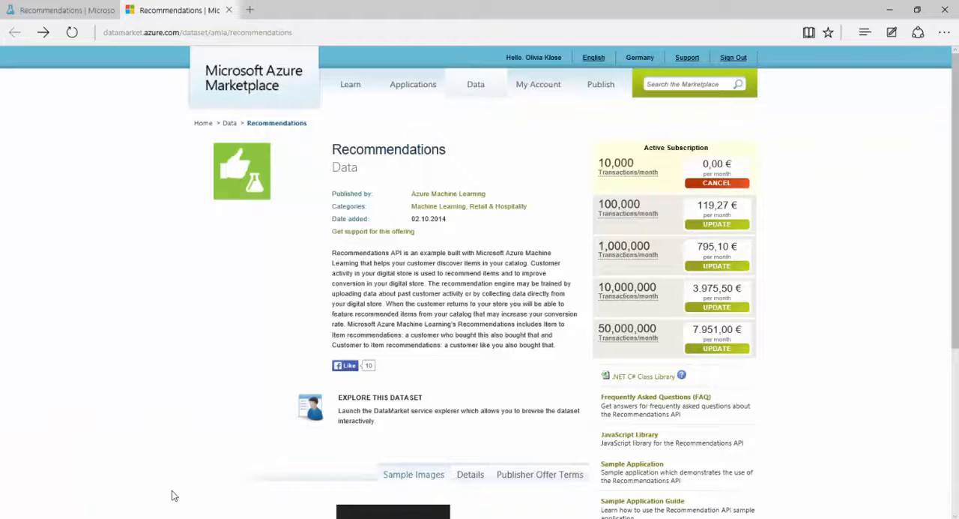
mouse_move(538, 84)
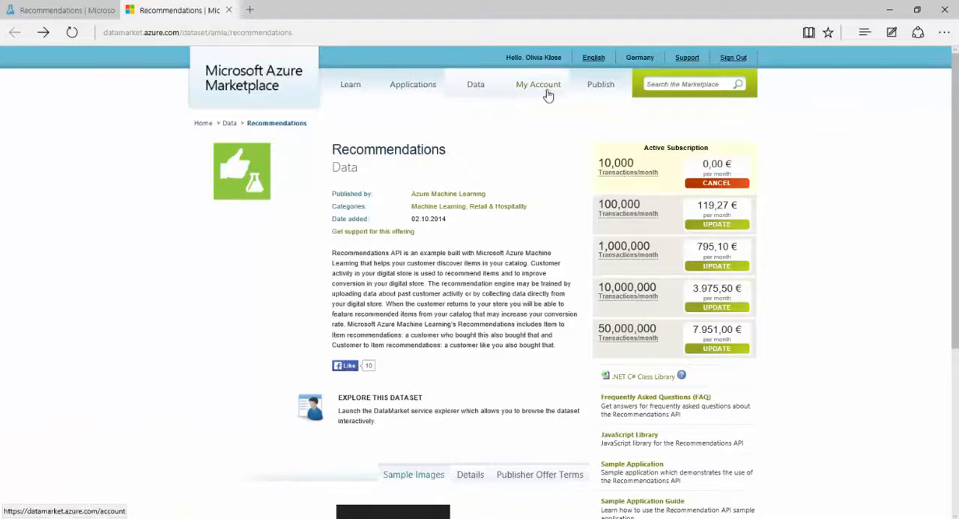
Go to My Account and open its Account Keys page.
click(538, 84)
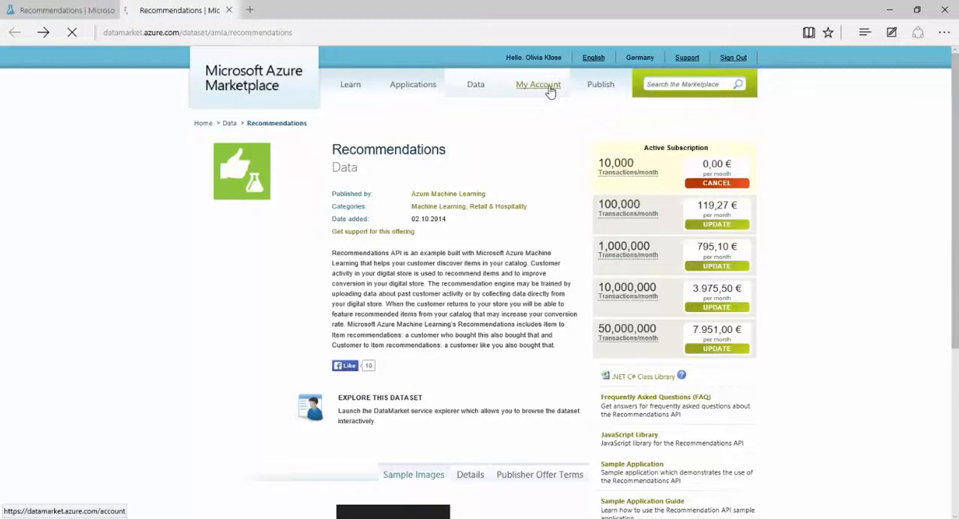
click(538, 84)
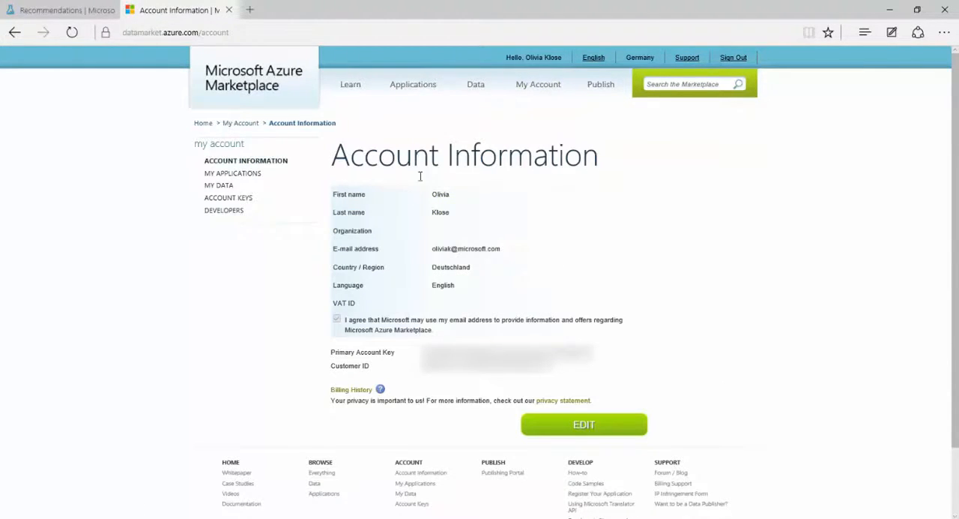
mouse_move(322, 360)
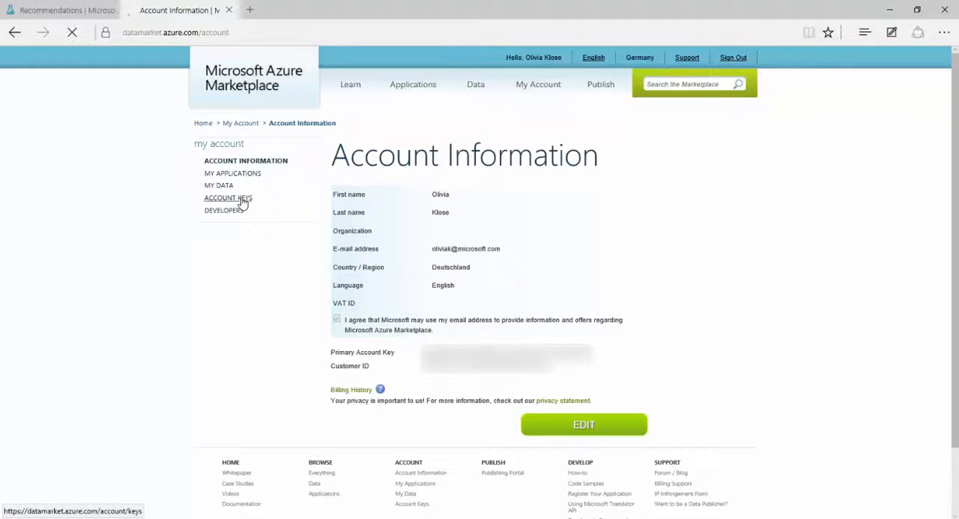
click(228, 197)
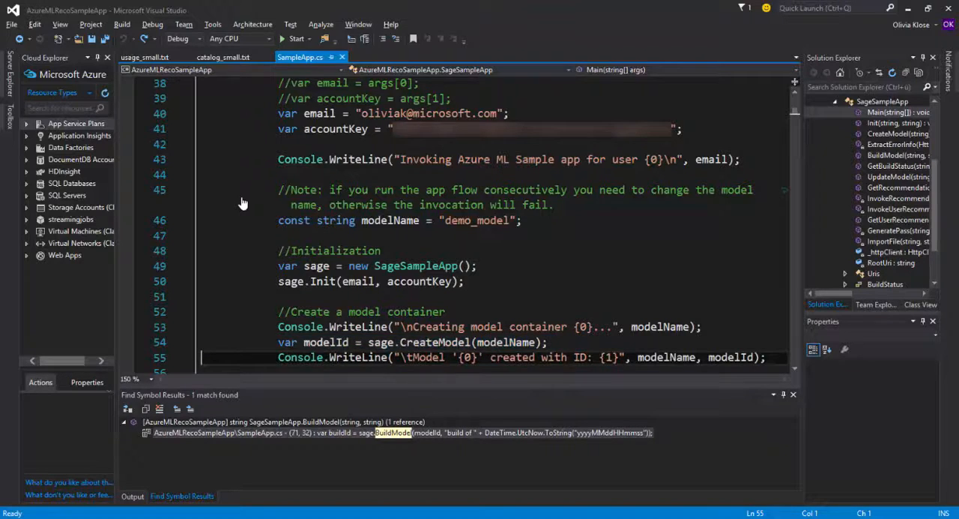
Highlight the BuildModel call on line 71 and its method name.
scroll(down, 3)
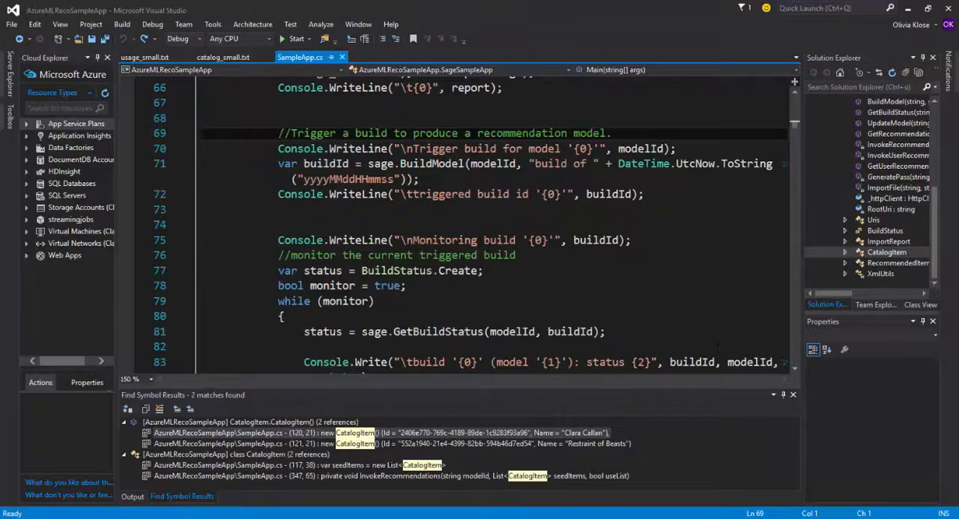
click(204, 133)
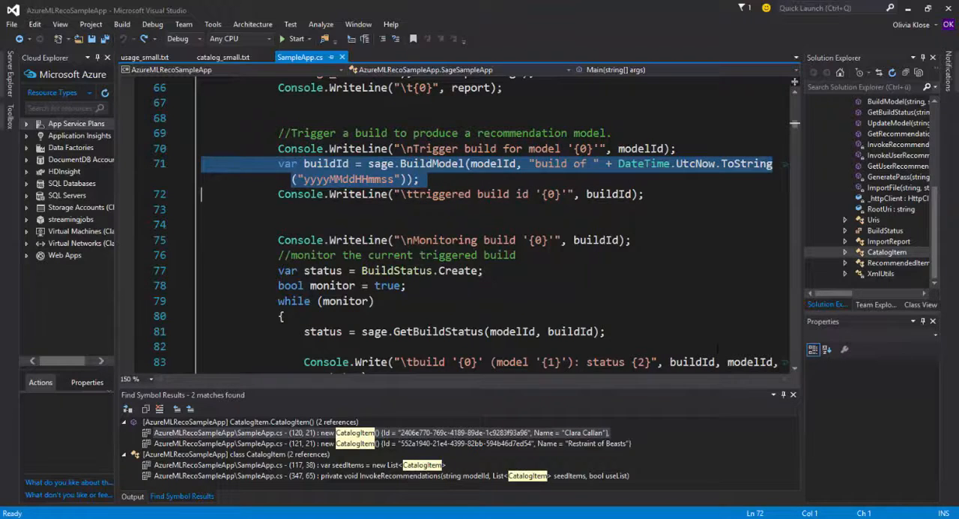
click(772, 164)
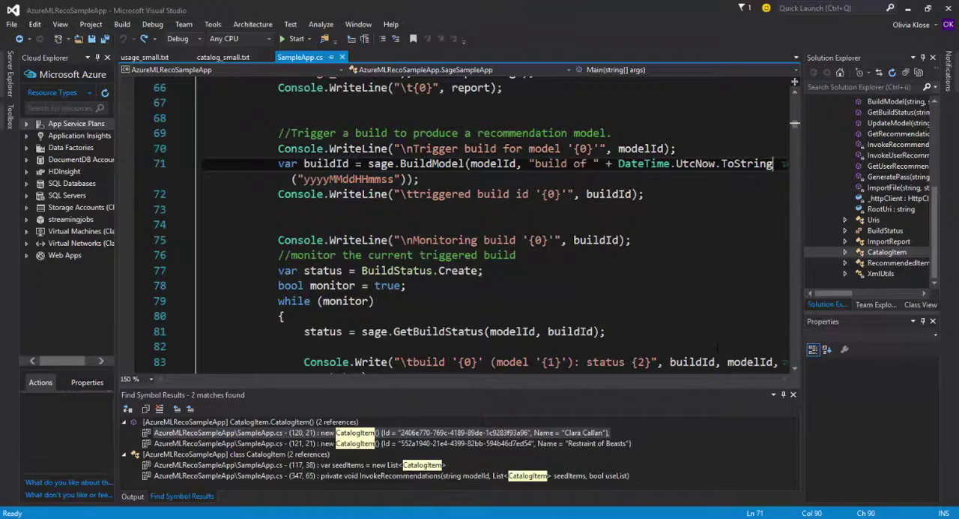
double_click(746, 164)
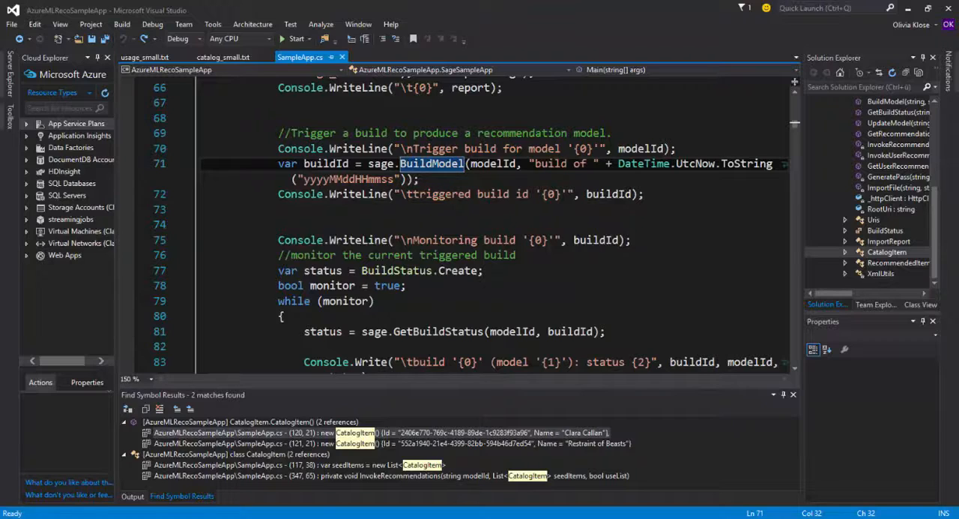
click(374, 271)
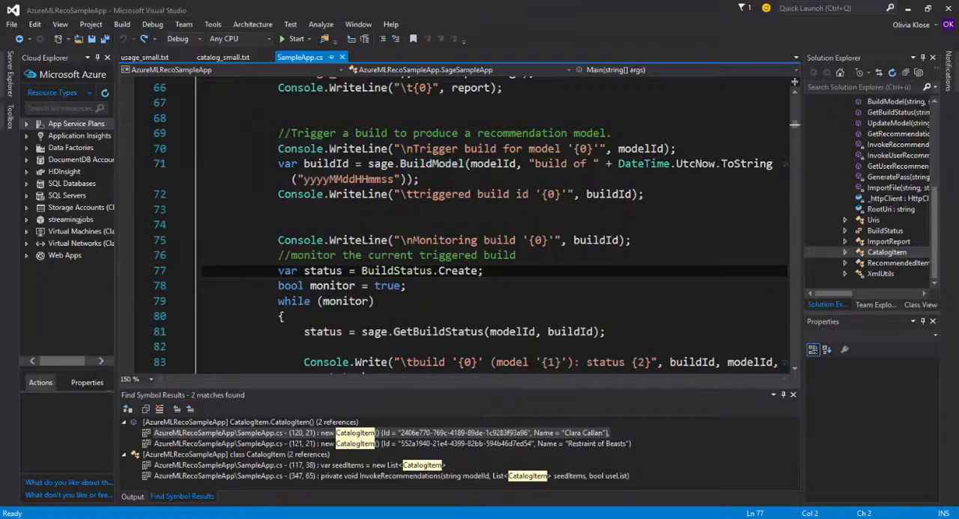
Scroll through the build-status monitoring loop to the model update section.
scroll(down, 3)
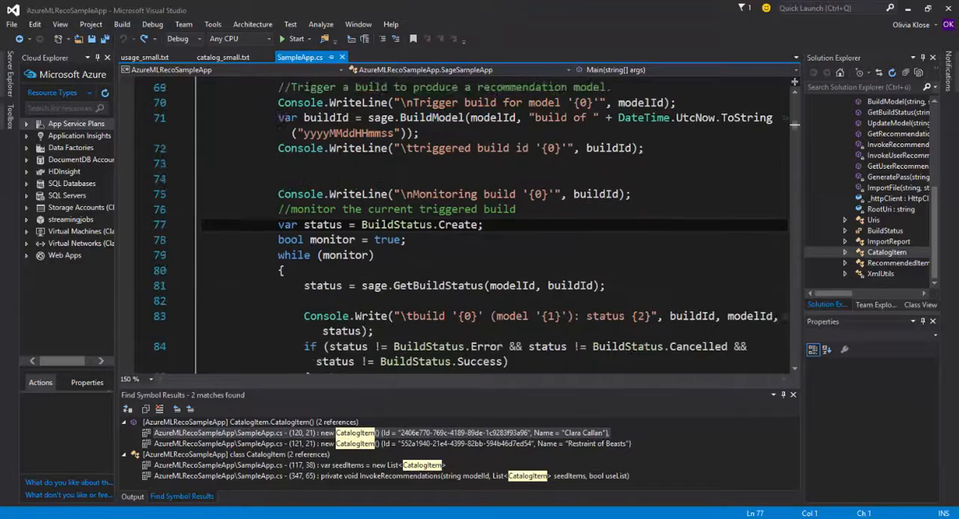
scroll(down, 3)
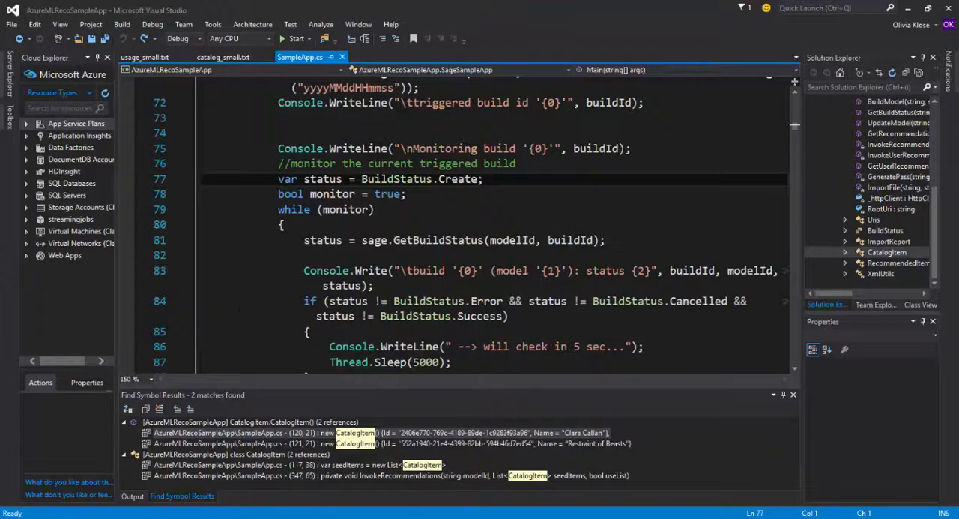
click(323, 210)
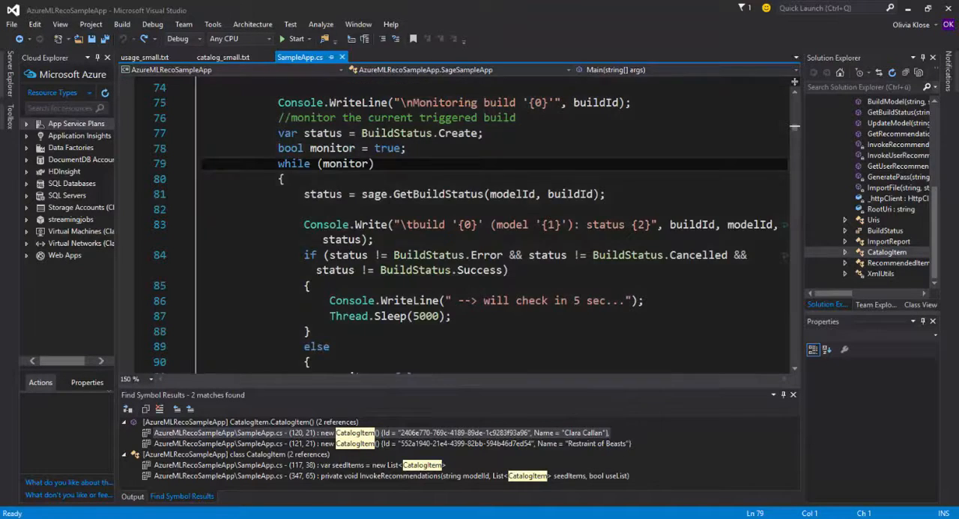
scroll(down, 3)
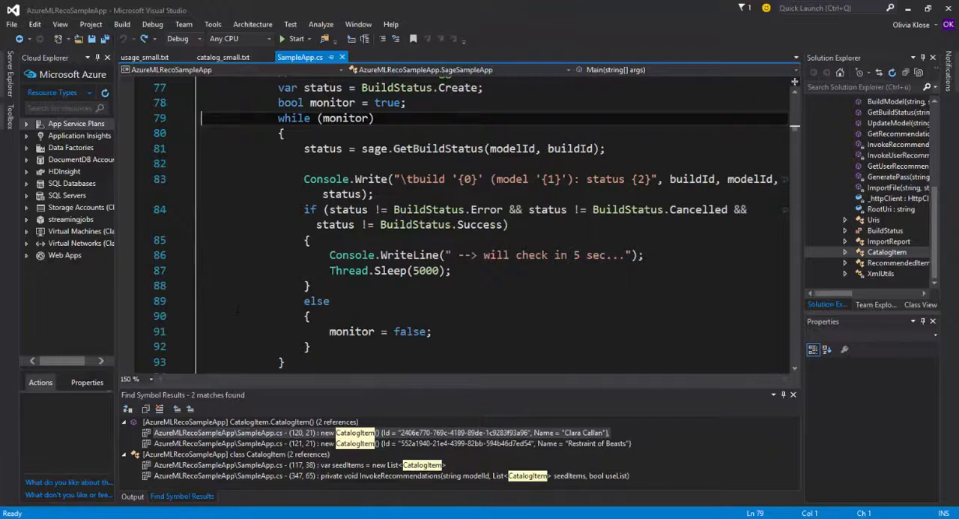
scroll(down, 3)
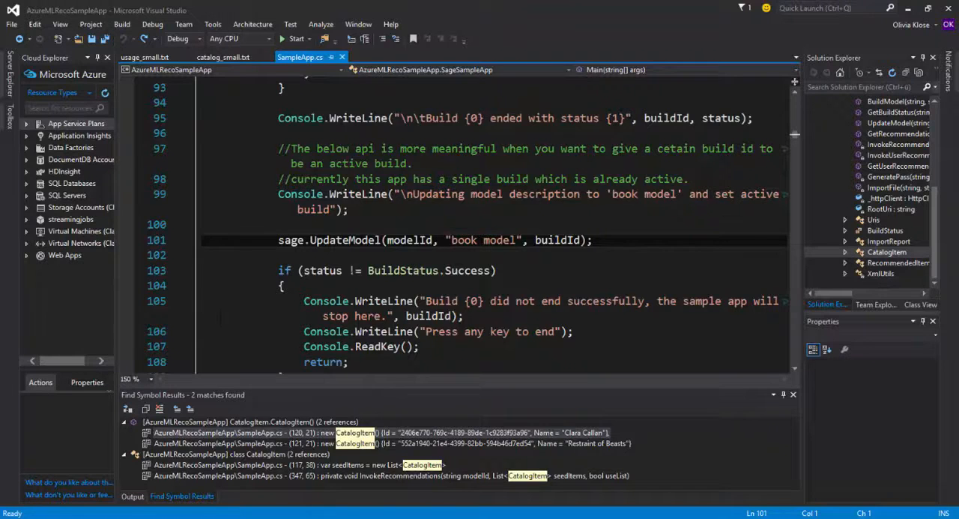
Scroll to the recommendations section with two seed catalog items, adjusting text selections.
scroll(down, 3)
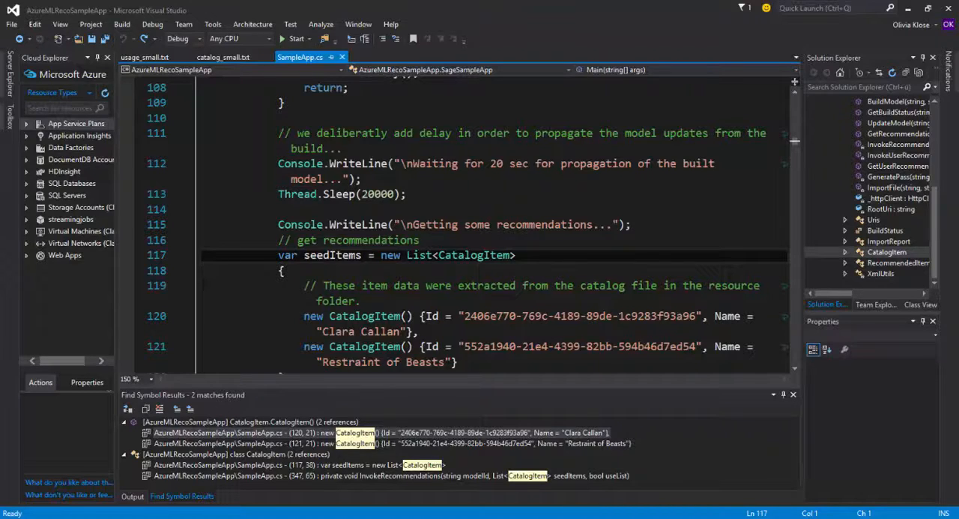
click(202, 255)
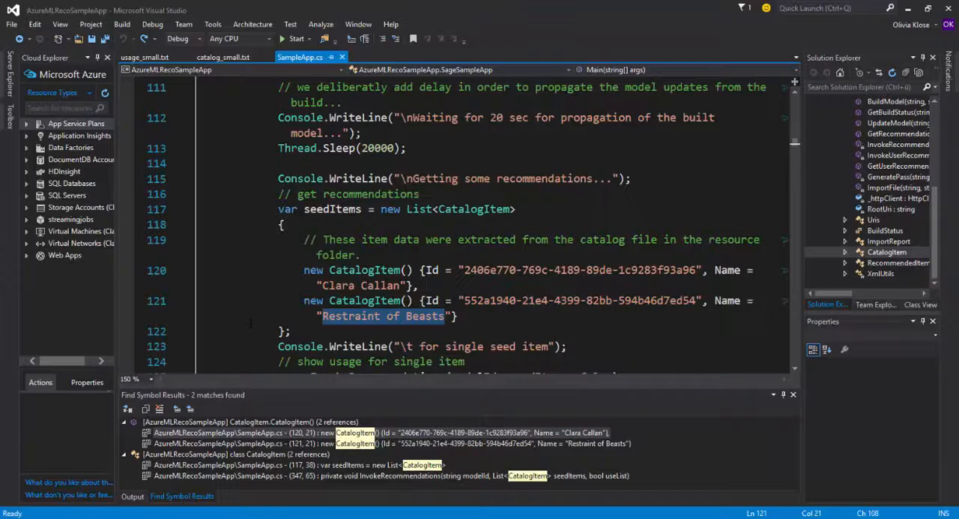
scroll(down, 3)
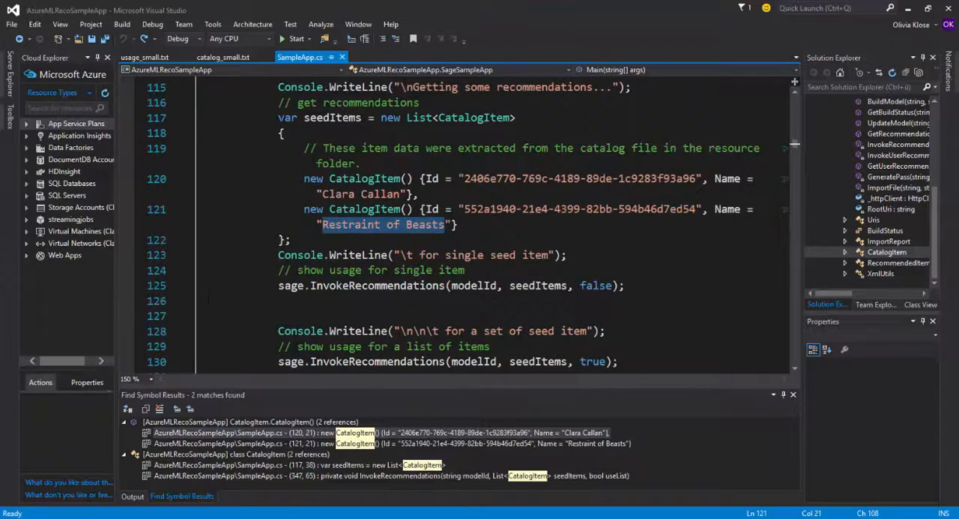
click(377, 286)
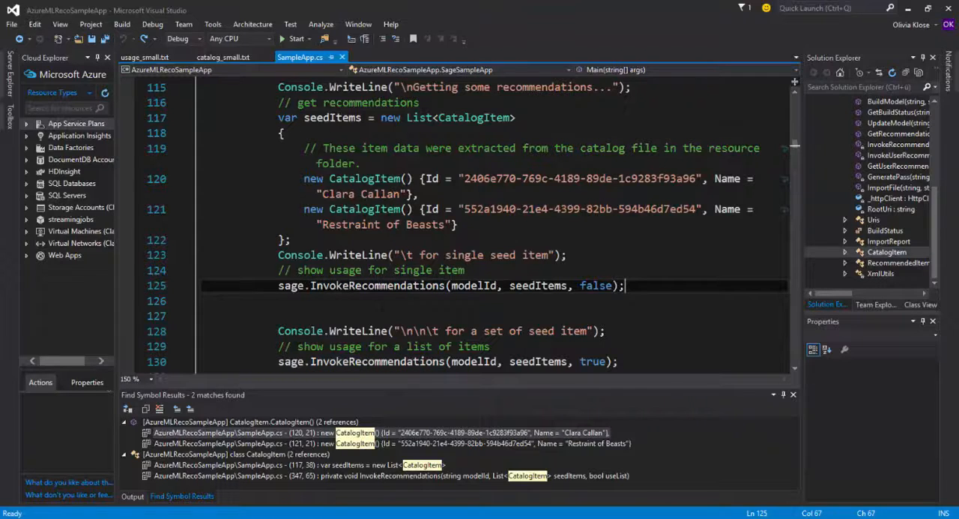
double_click(473, 285)
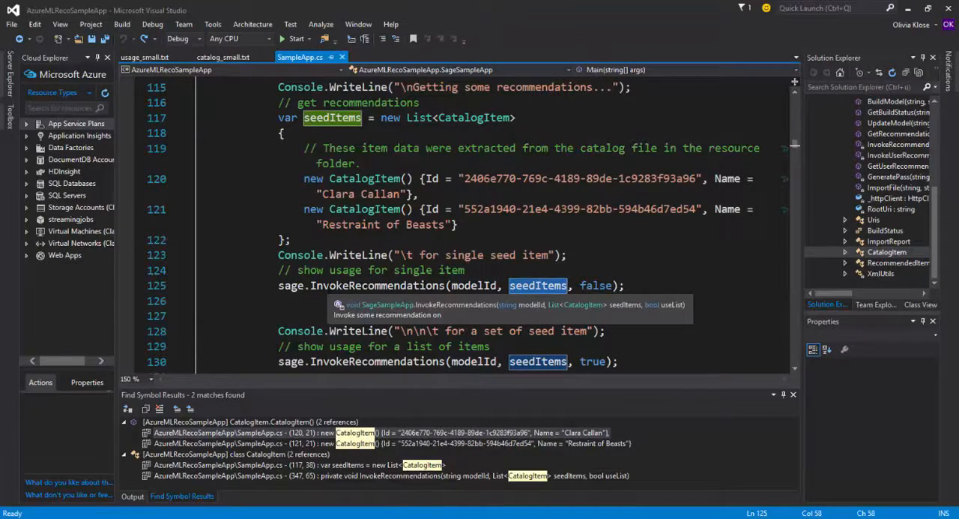
click(377, 285)
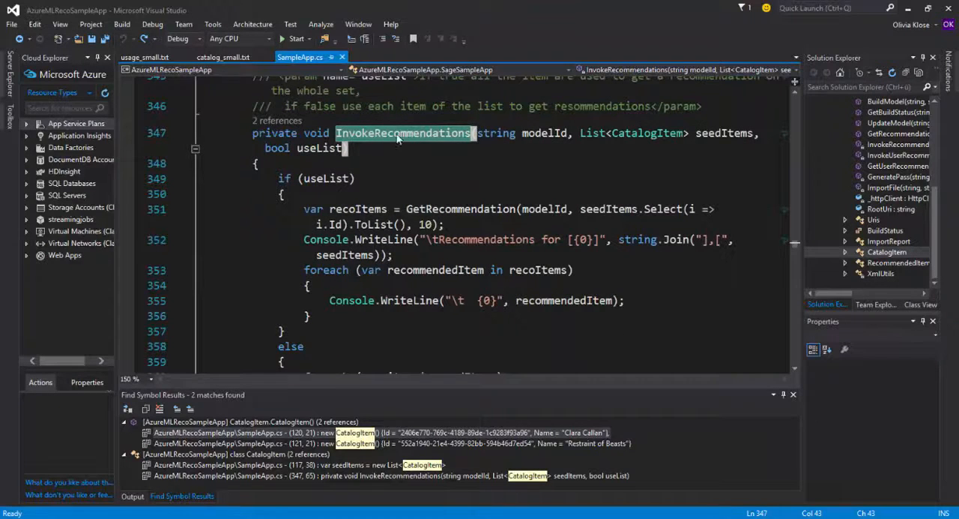
click(415, 209)
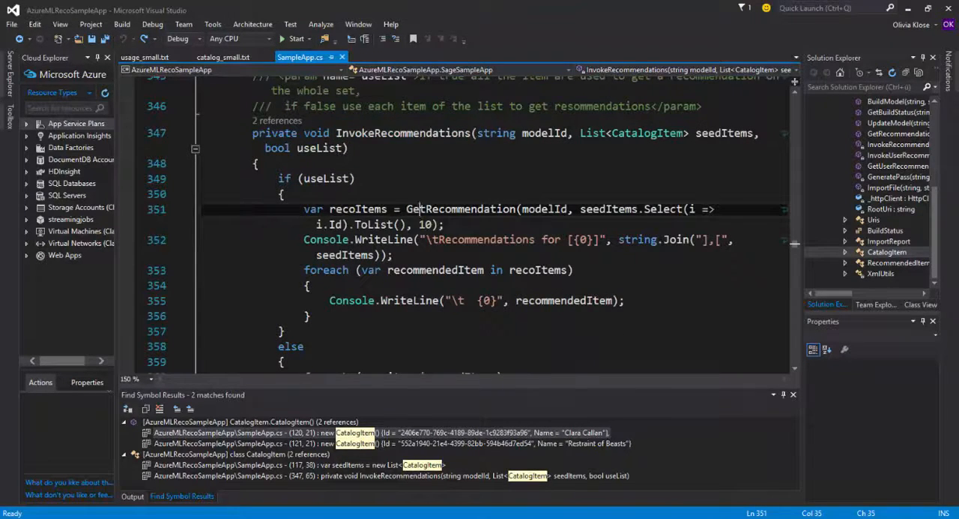
double_click(459, 209)
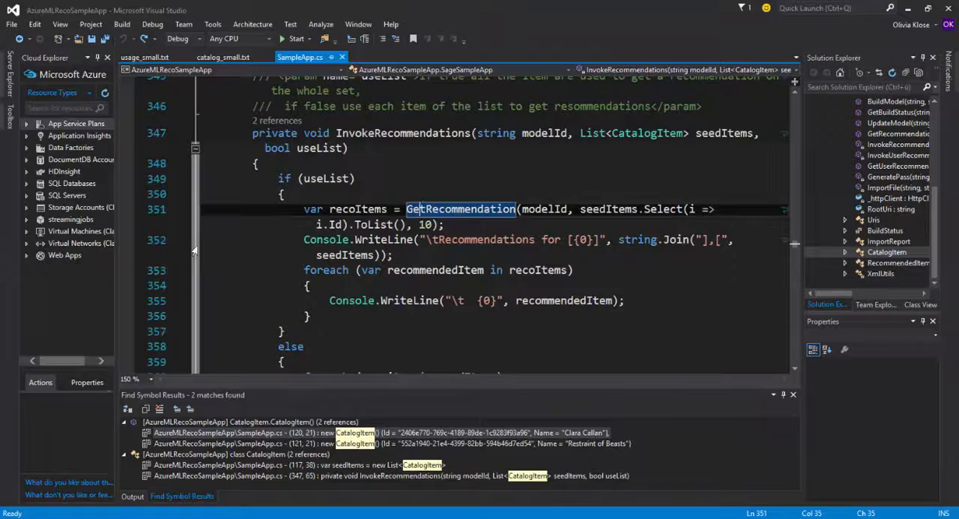
click(460, 208)
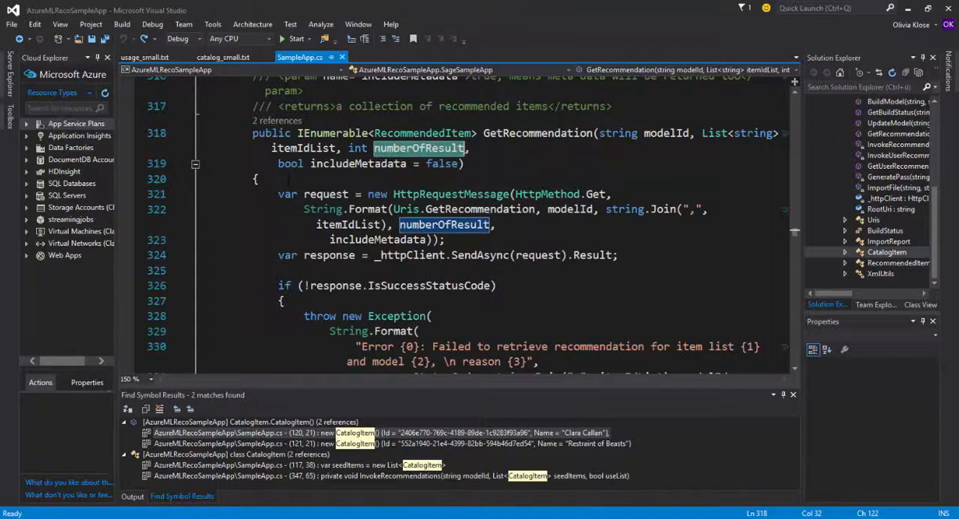
mouse_move(420, 148)
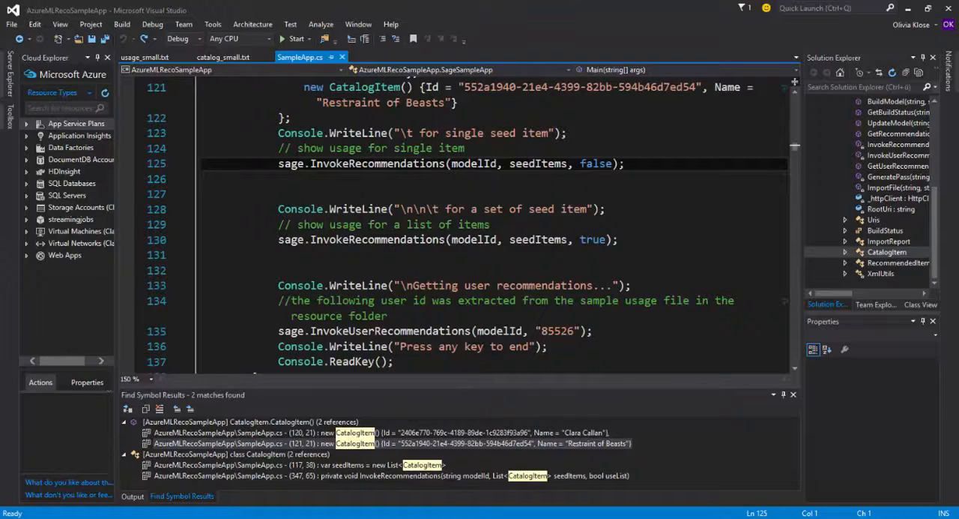
Review the single-item, seed-set and user recommendation calls in Main.
click(608, 163)
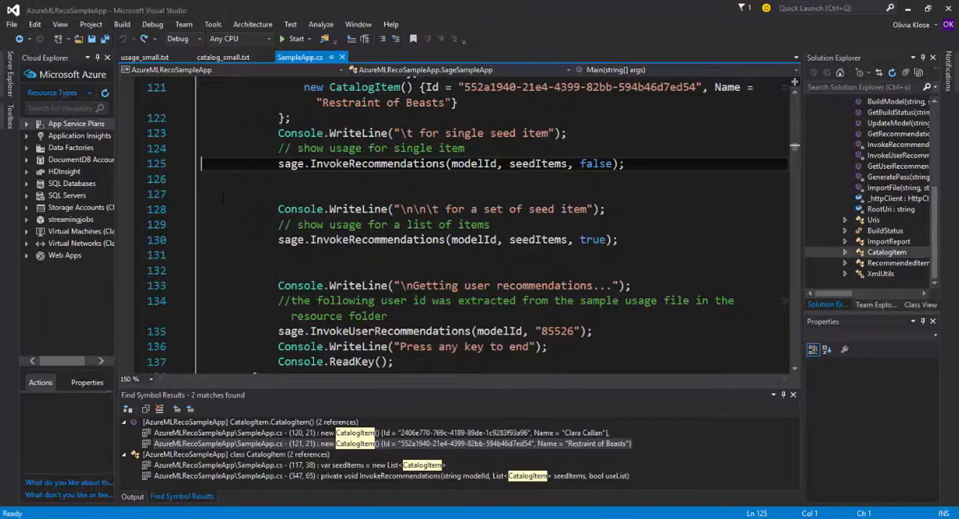
scroll(up, 3)
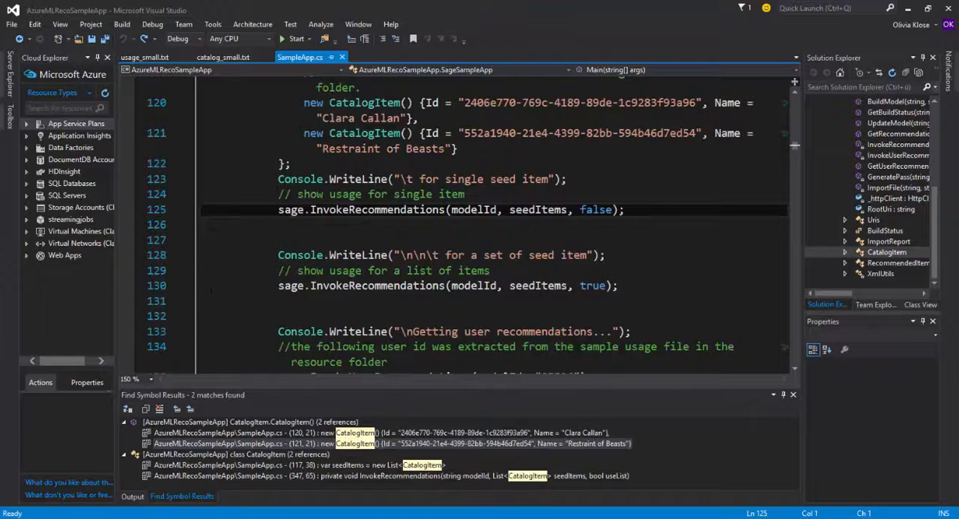
click(450, 285)
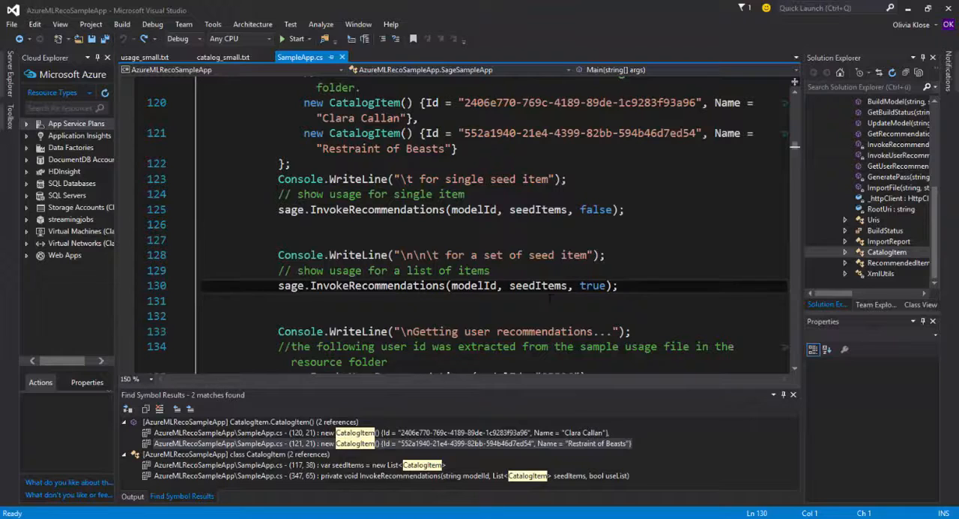
mouse_move(591, 285)
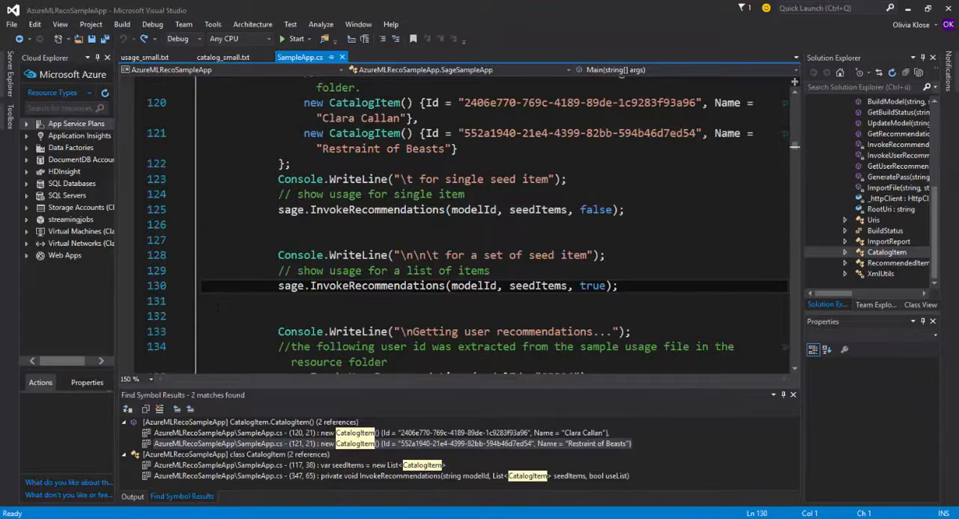
scroll(down, 3)
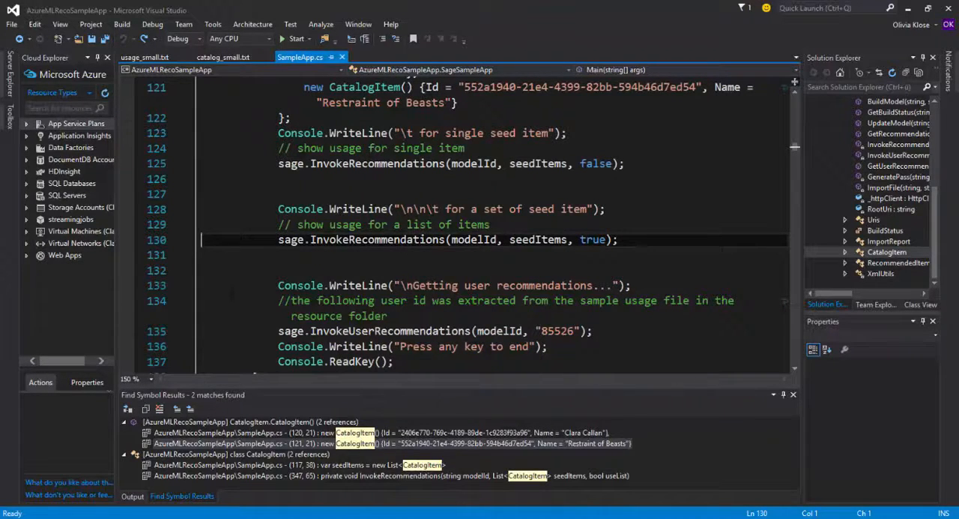
scroll(down, 3)
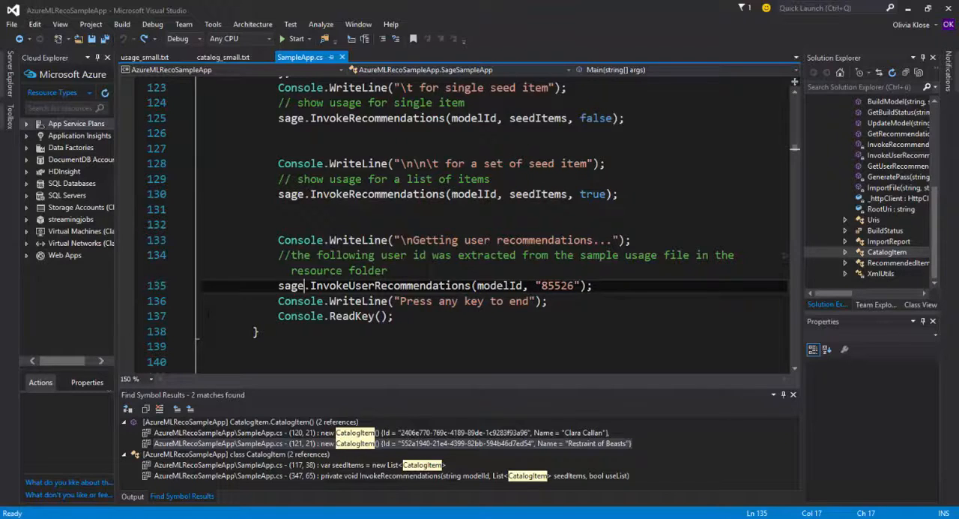
double_click(388, 286)
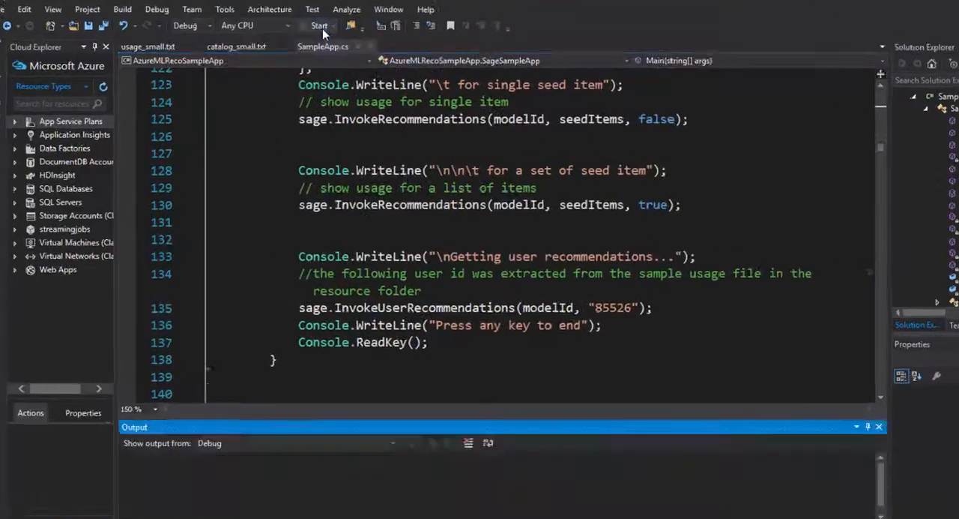
Start the Recommendations sample and scroll the console through model build and recommendation output.
click(318, 25)
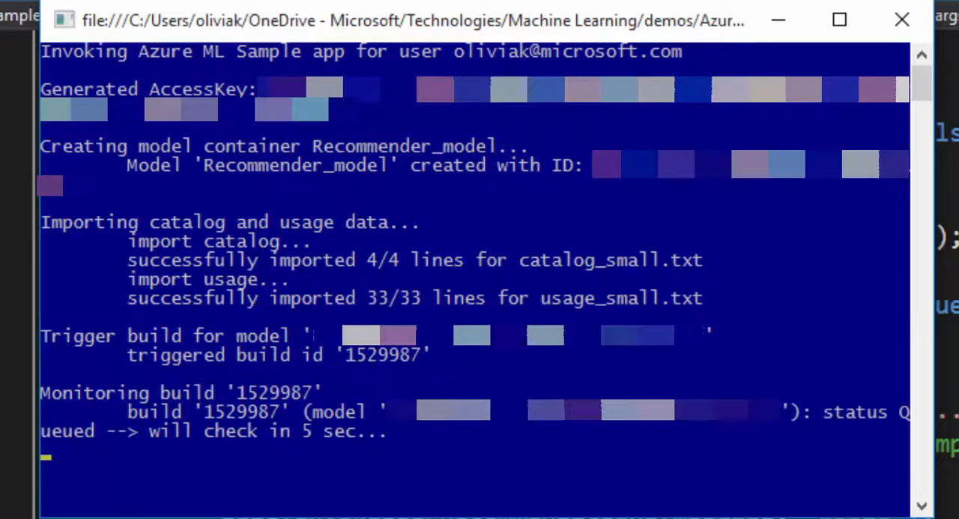
mouse_move(522, 6)
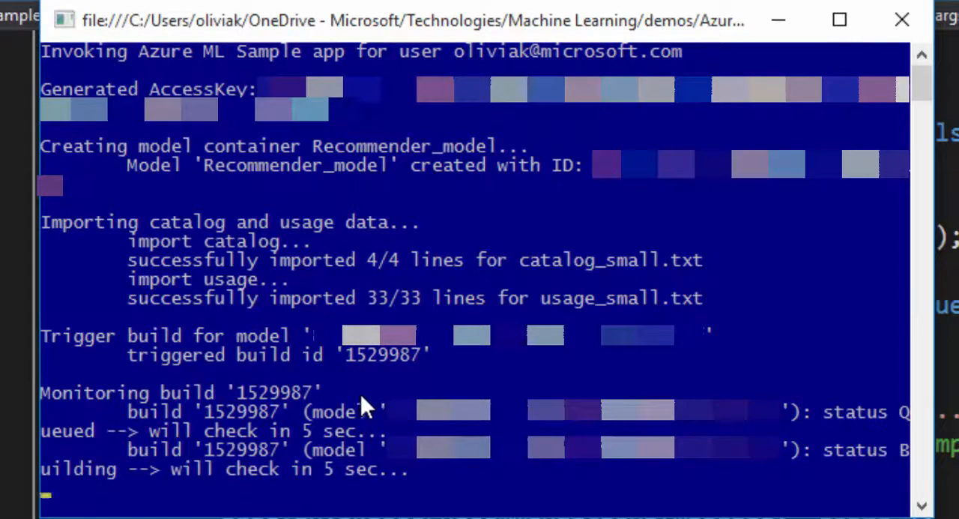
mouse_move(502, 368)
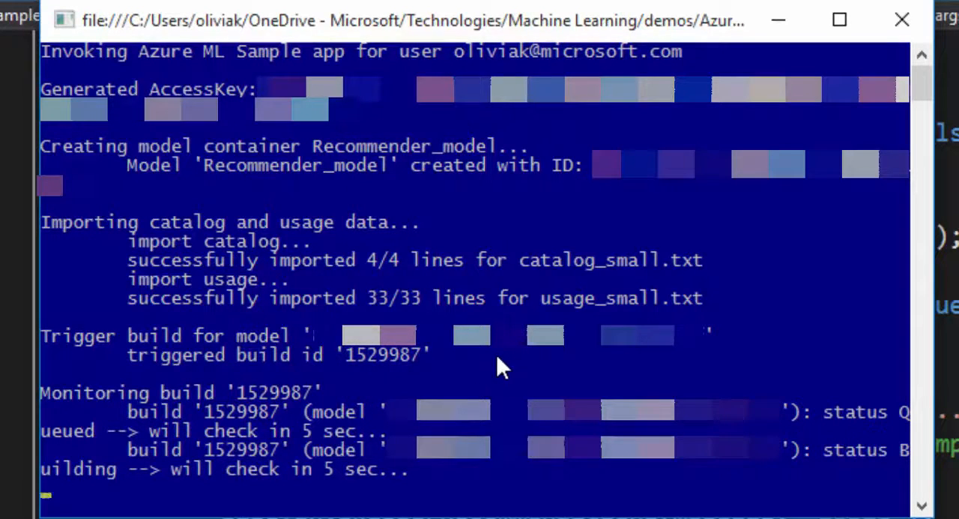
scroll(down, 3)
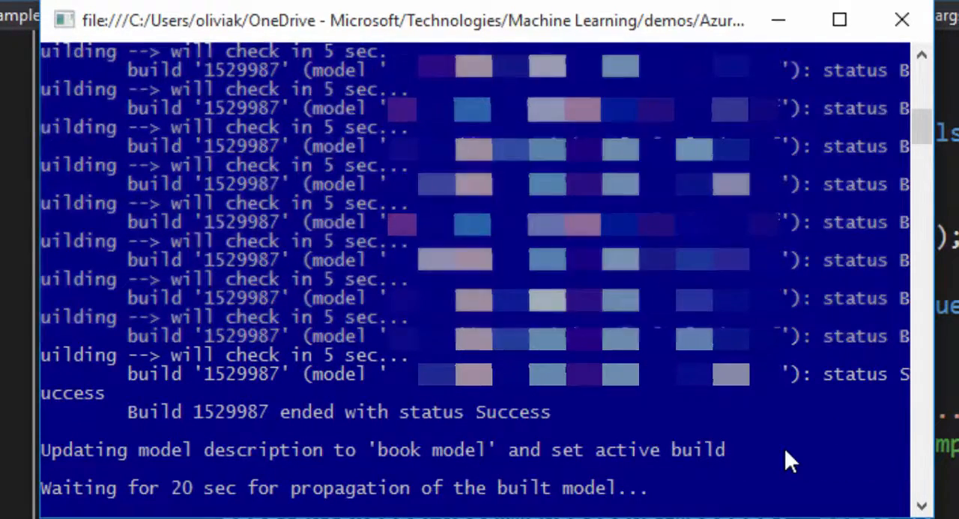
scroll(down, 3)
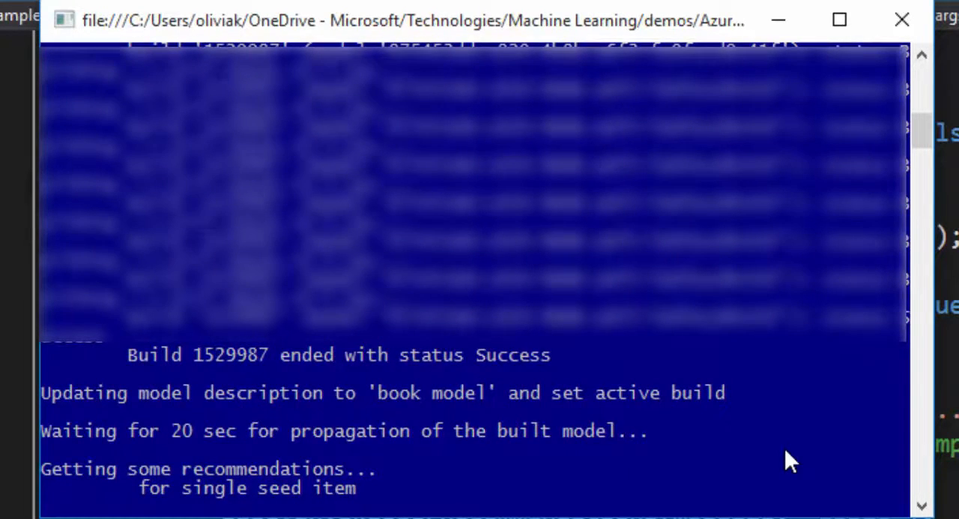
scroll(down, 3)
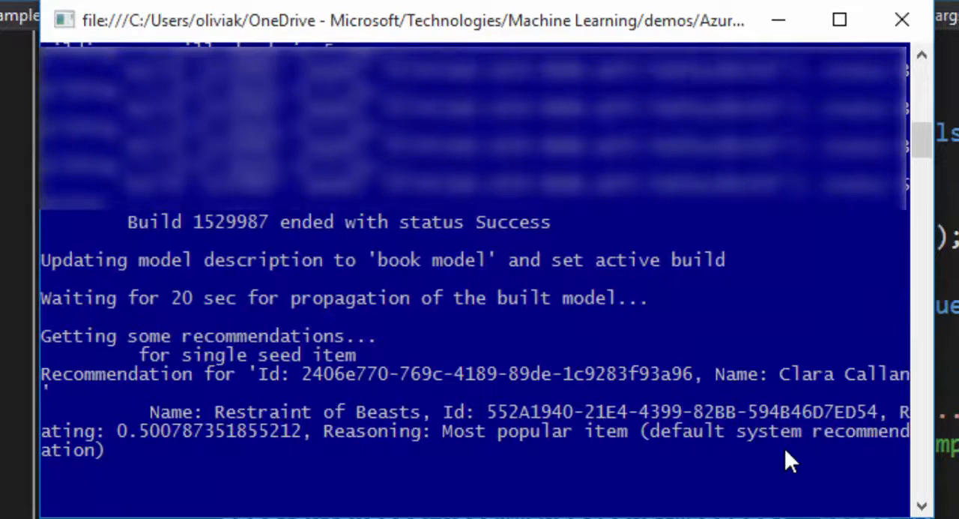
scroll(down, 3)
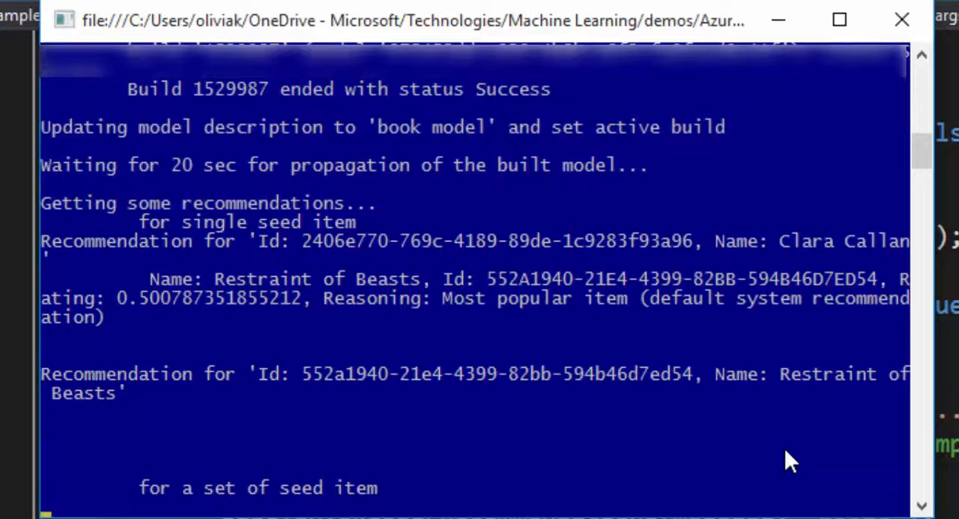
scroll(down, 3)
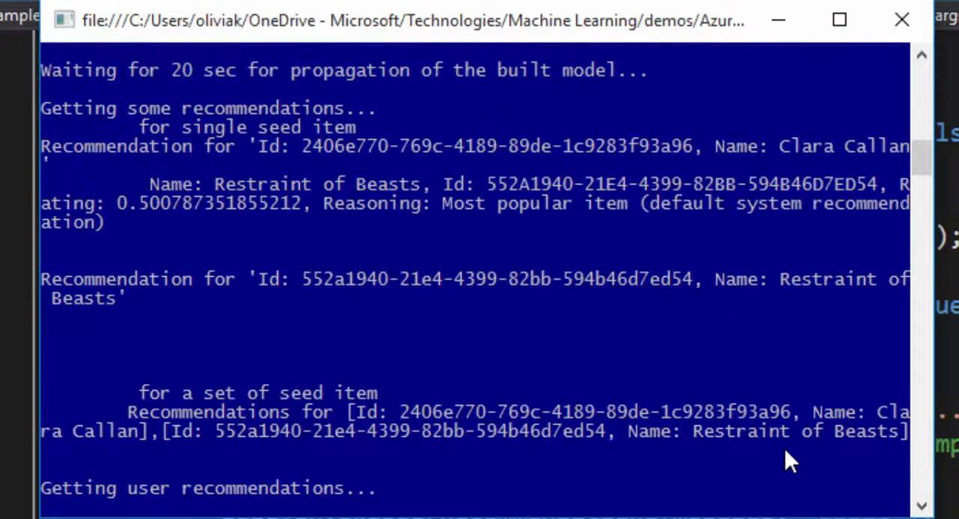
mouse_move(701, 476)
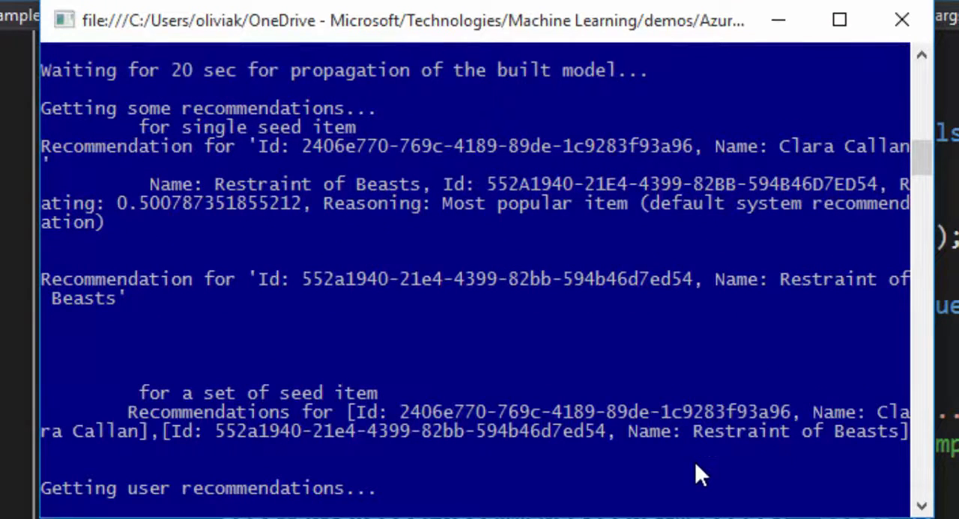
scroll(down, 3)
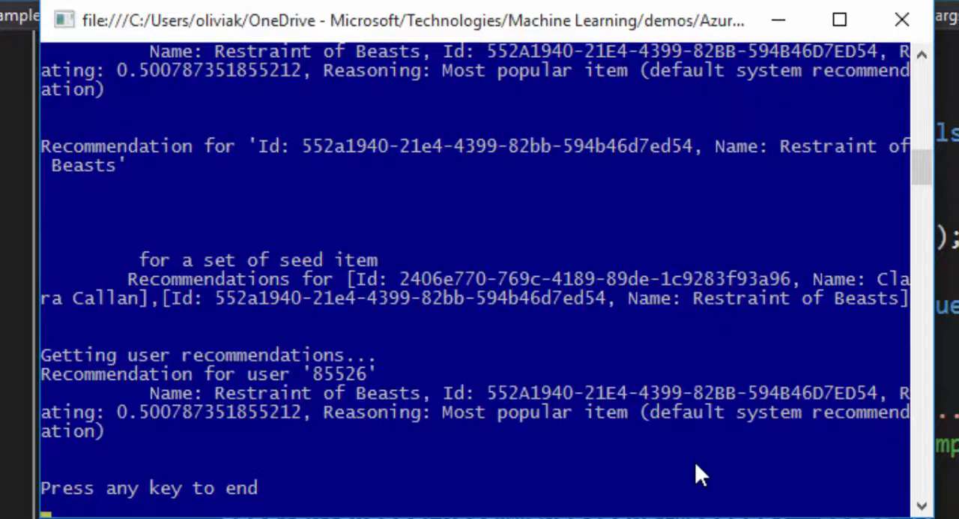
mouse_move(557, 474)
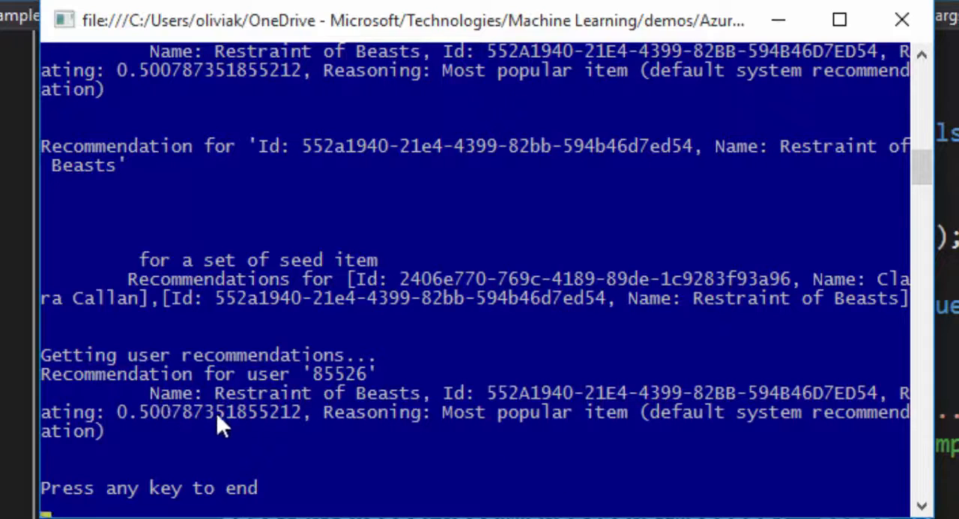
mouse_move(310, 479)
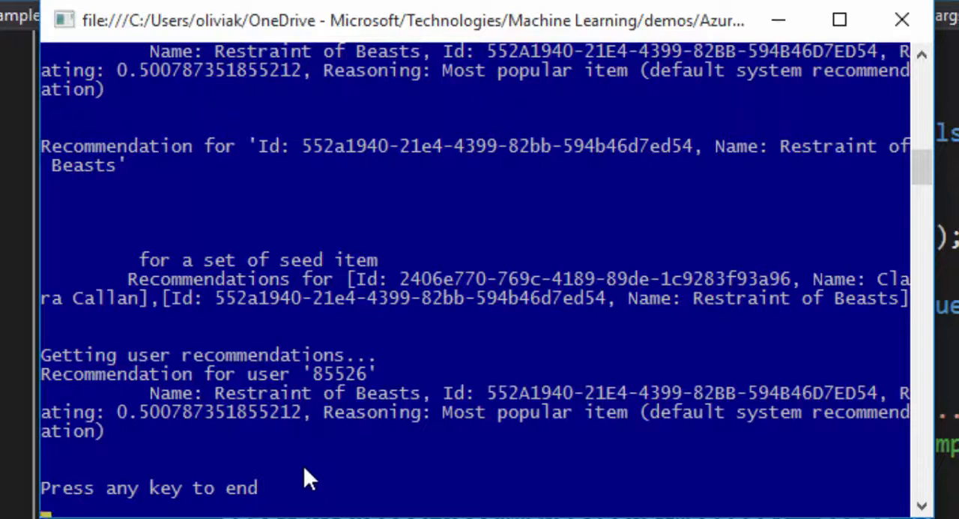